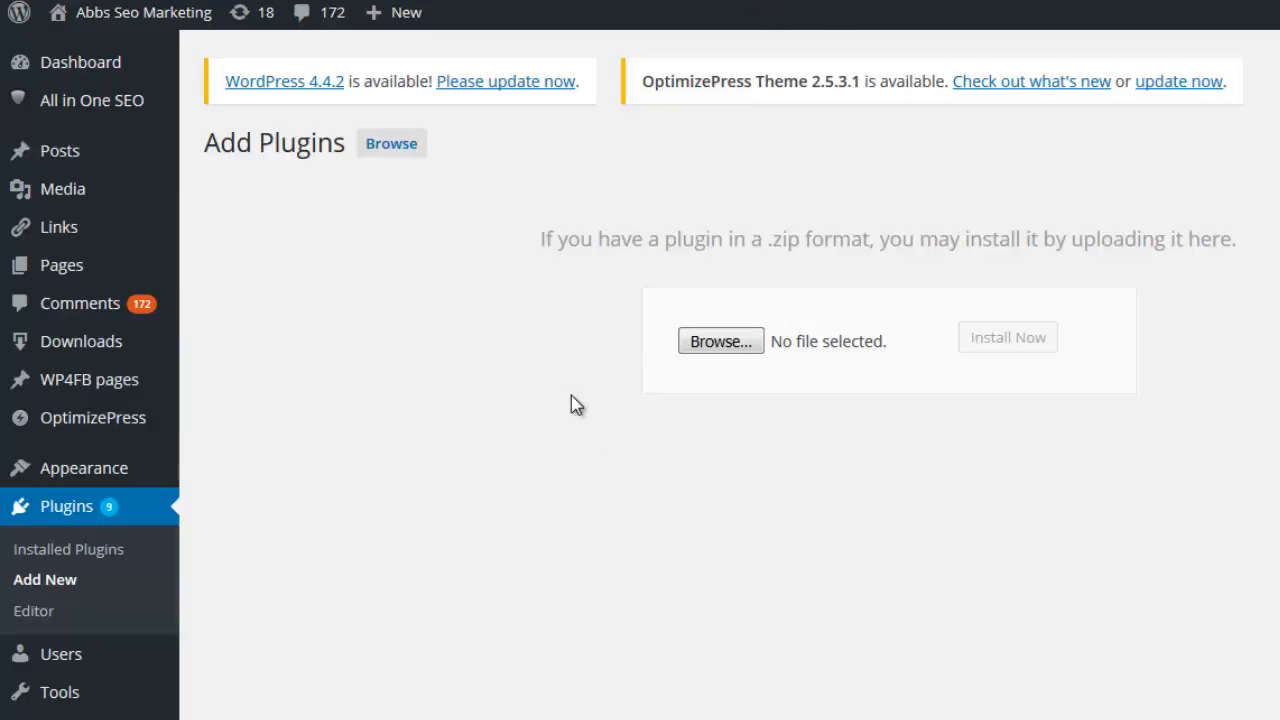
mouse_move(66, 516)
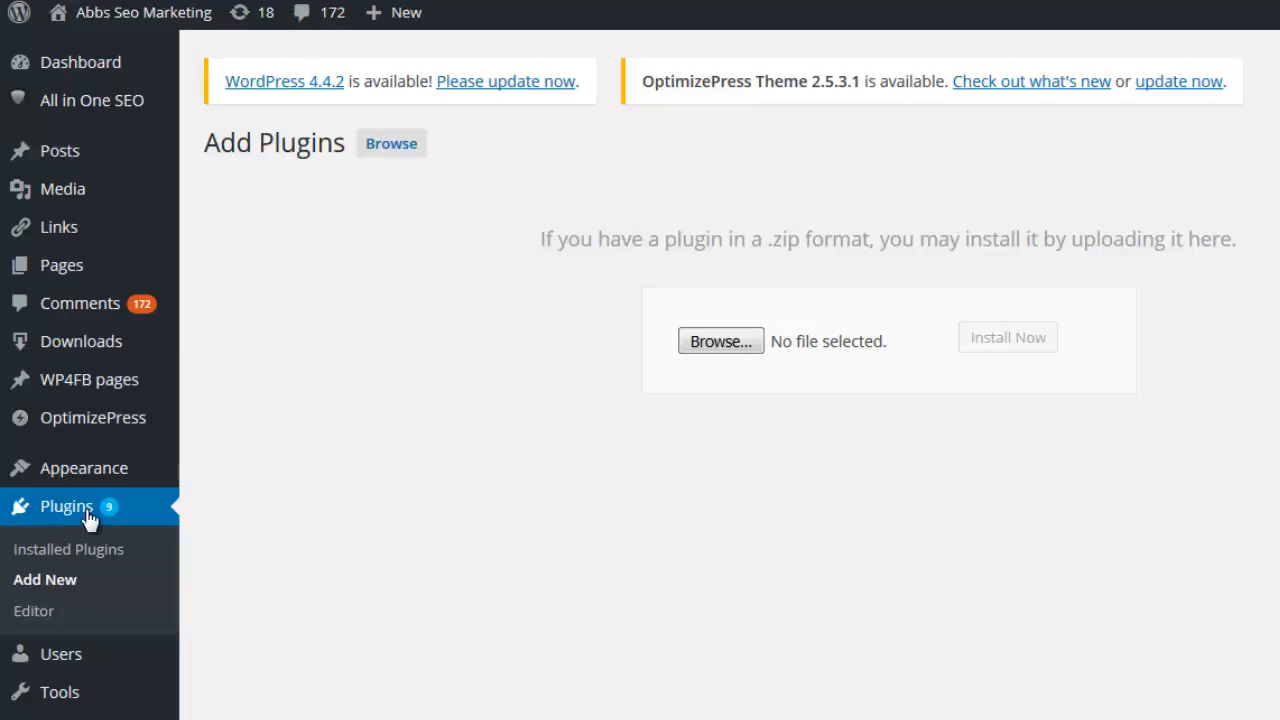
- Choose the wpserpfuel.zip archive from disk for plugin upload
left_click(720, 340)
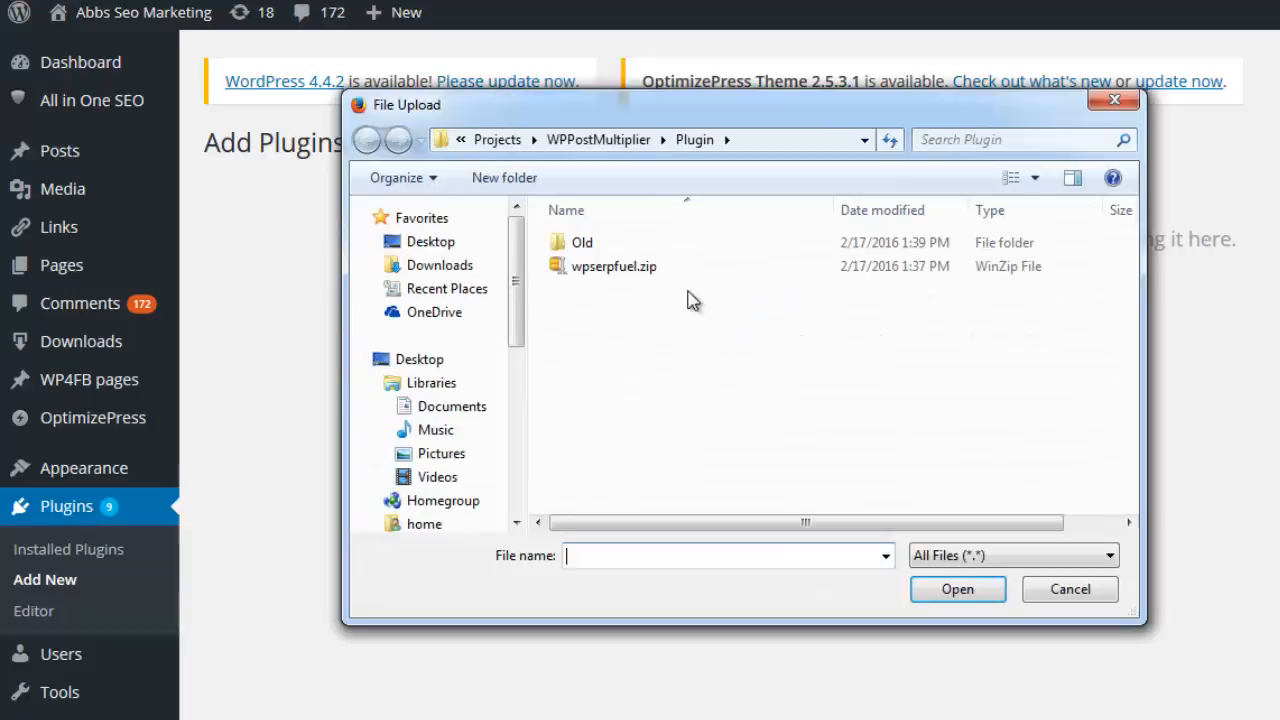
left_click(956, 588)
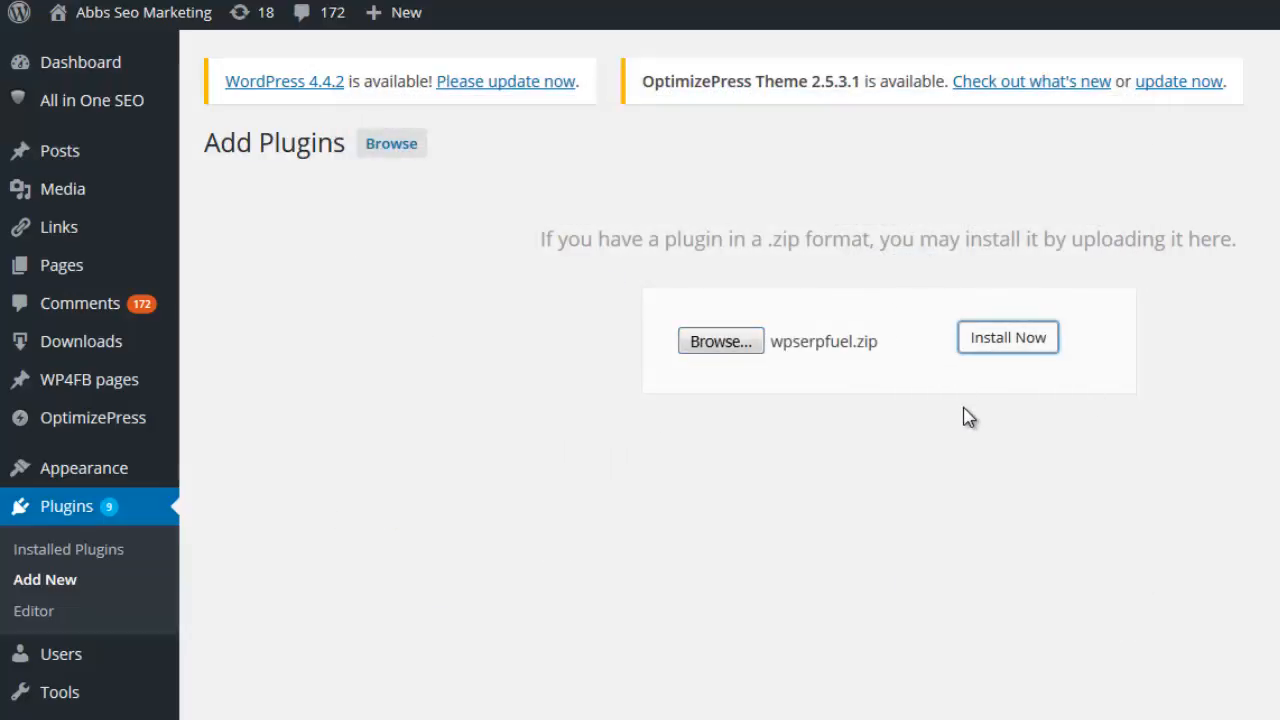
- Install the uploaded wpserpfuel.zip plugin and activate it
left_click(1008, 336)
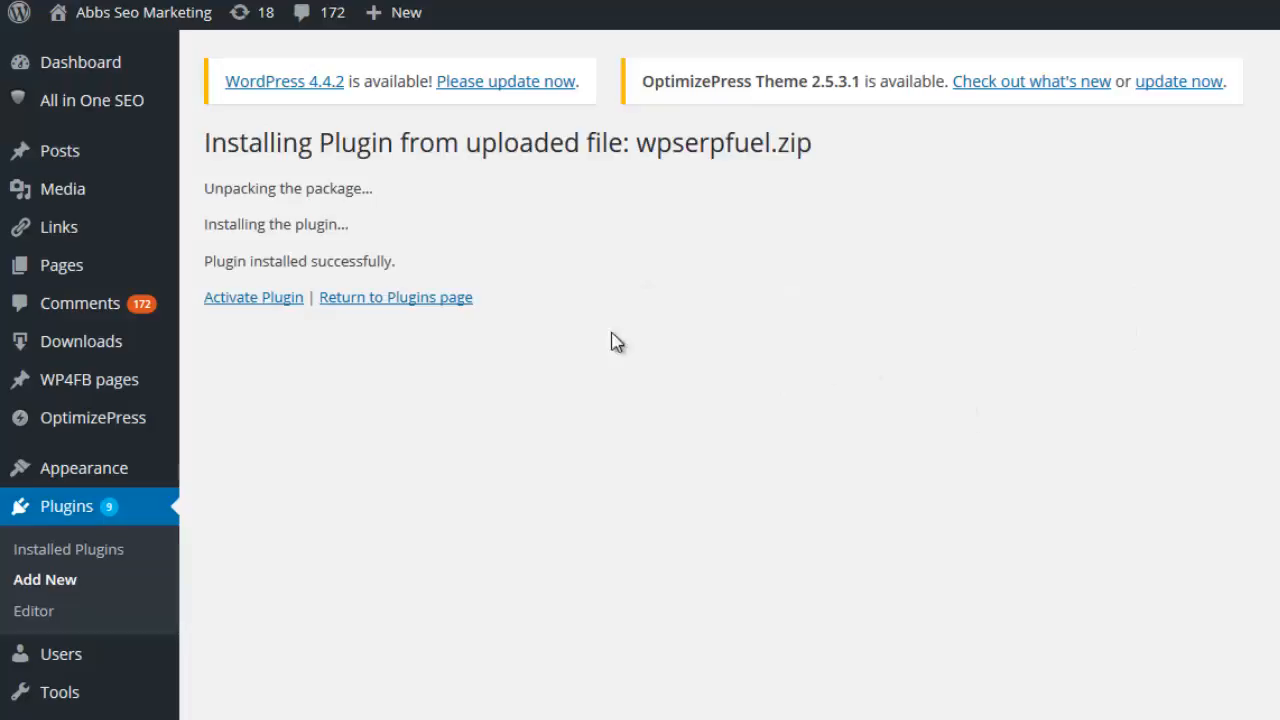
mouse_move(252, 296)
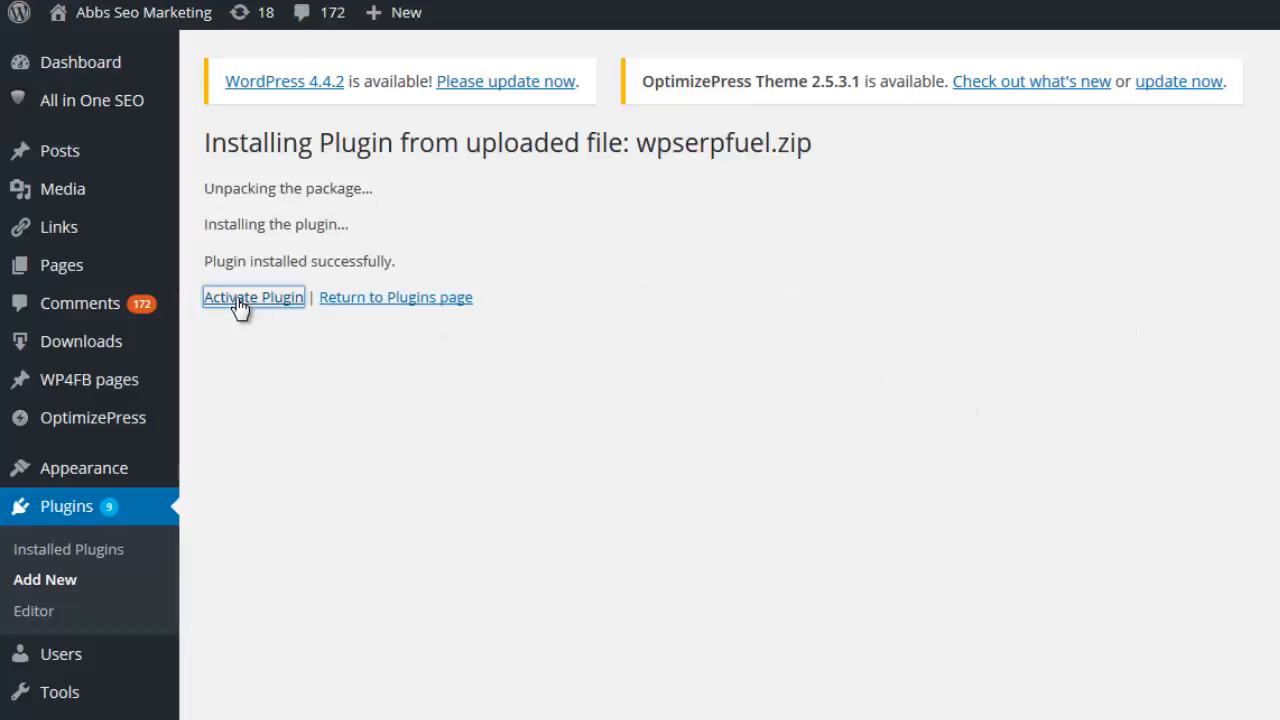
mouse_move(240, 352)
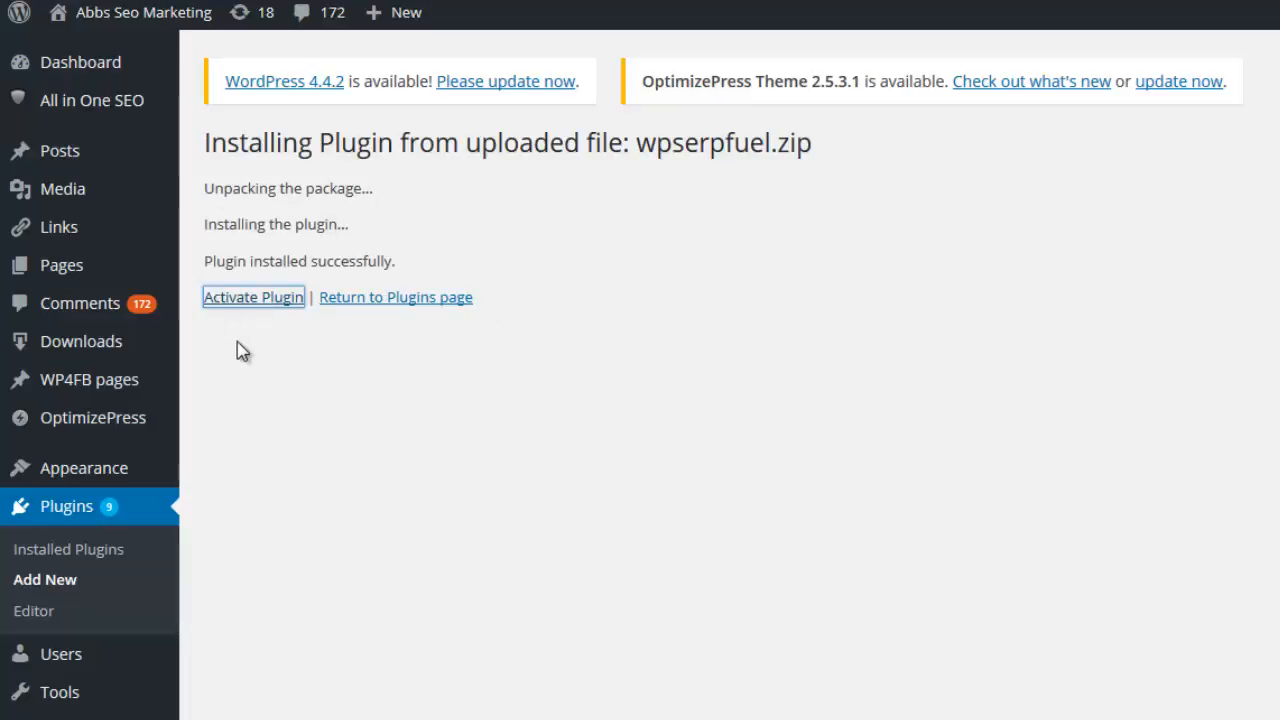
left_click(252, 296)
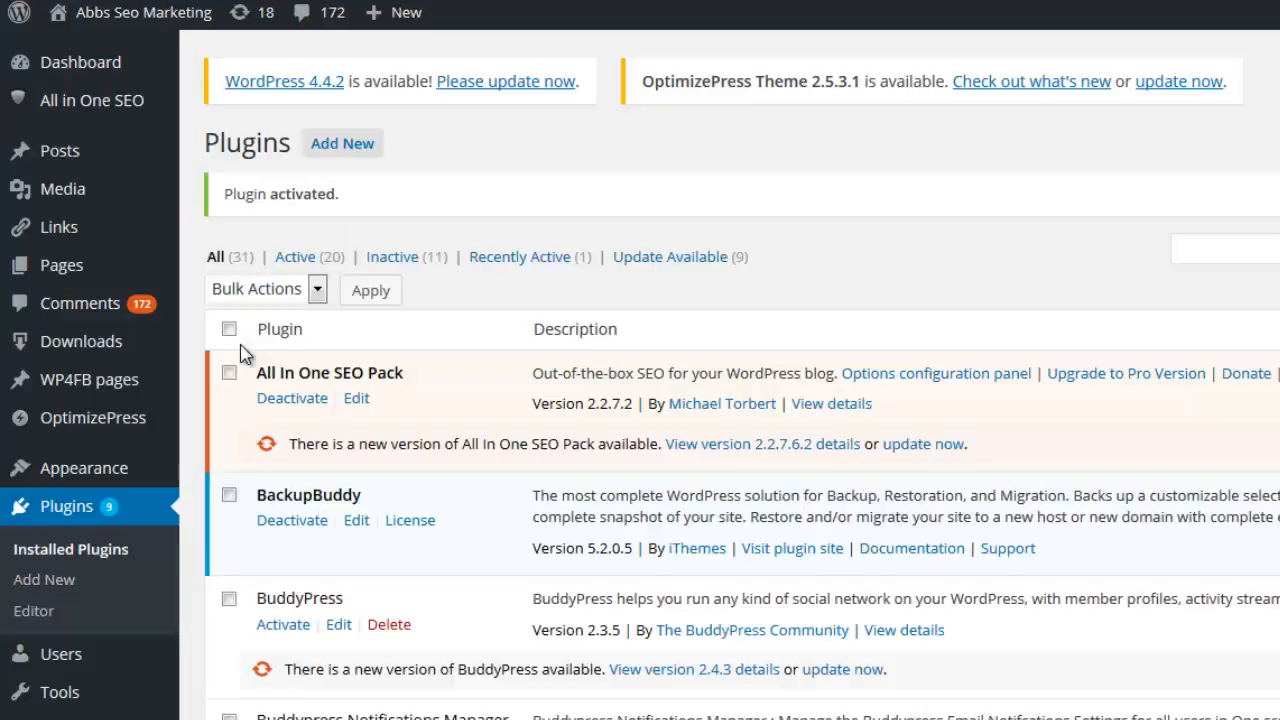
mouse_move(60, 150)
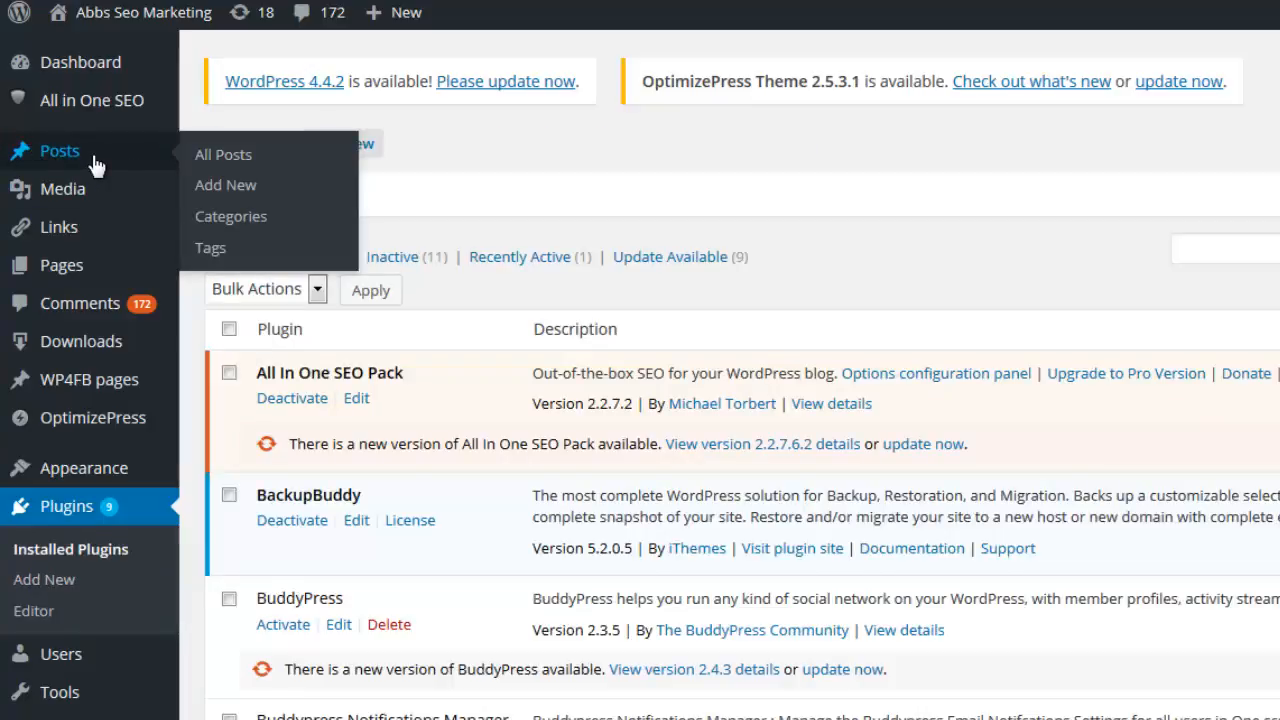
- Open 'Rank YouTube Videos Using Hashtags' from All Posts and scroll to the WPSERPFuel licence box
left_click(224, 154)
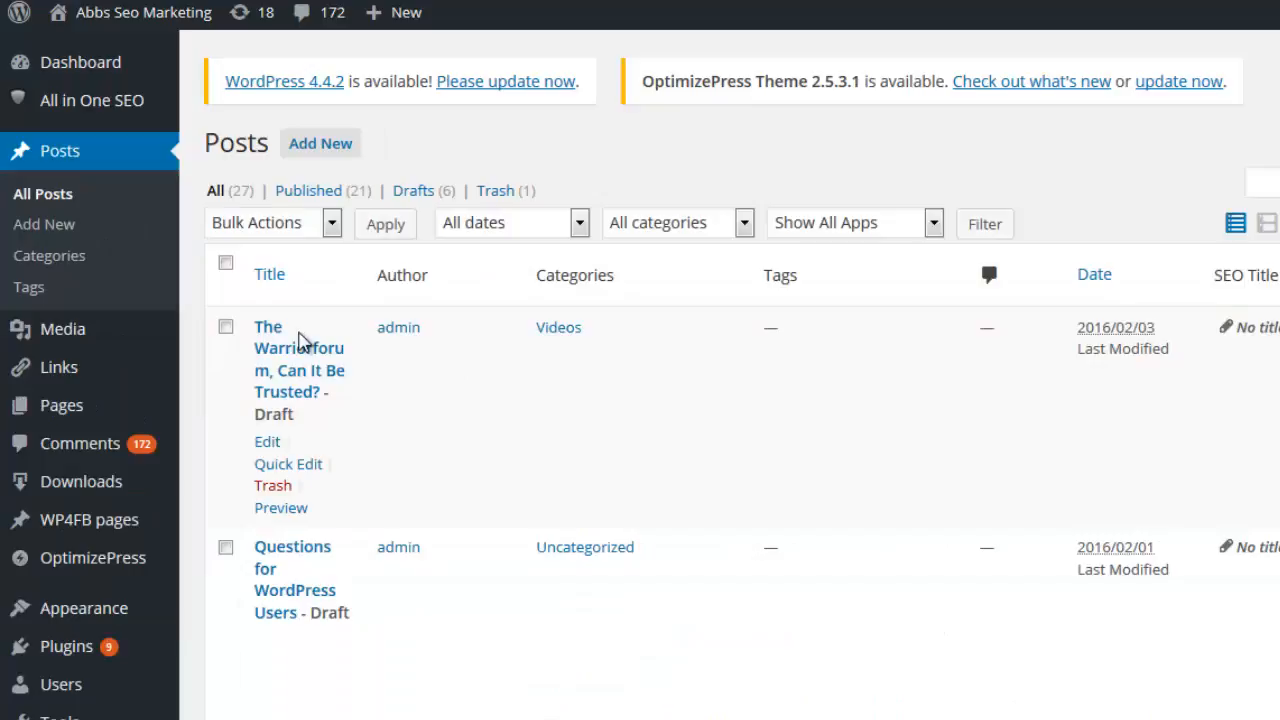
mouse_move(300, 556)
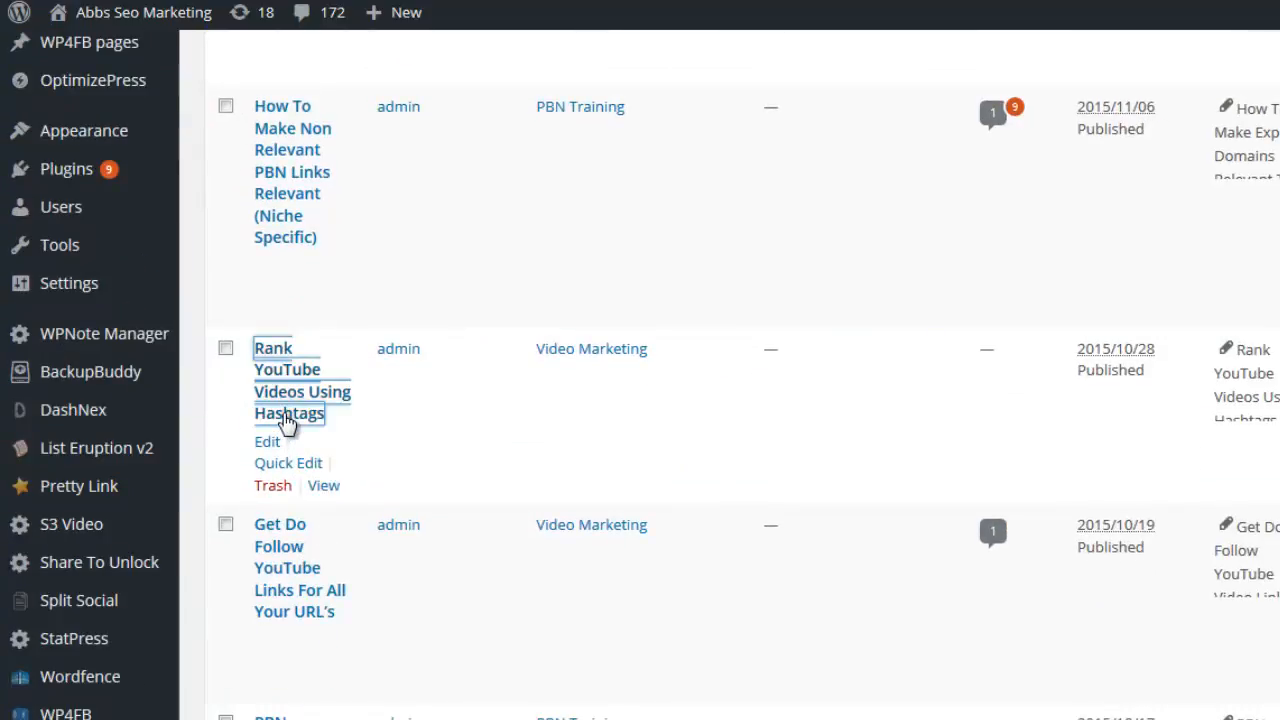
mouse_move(372, 498)
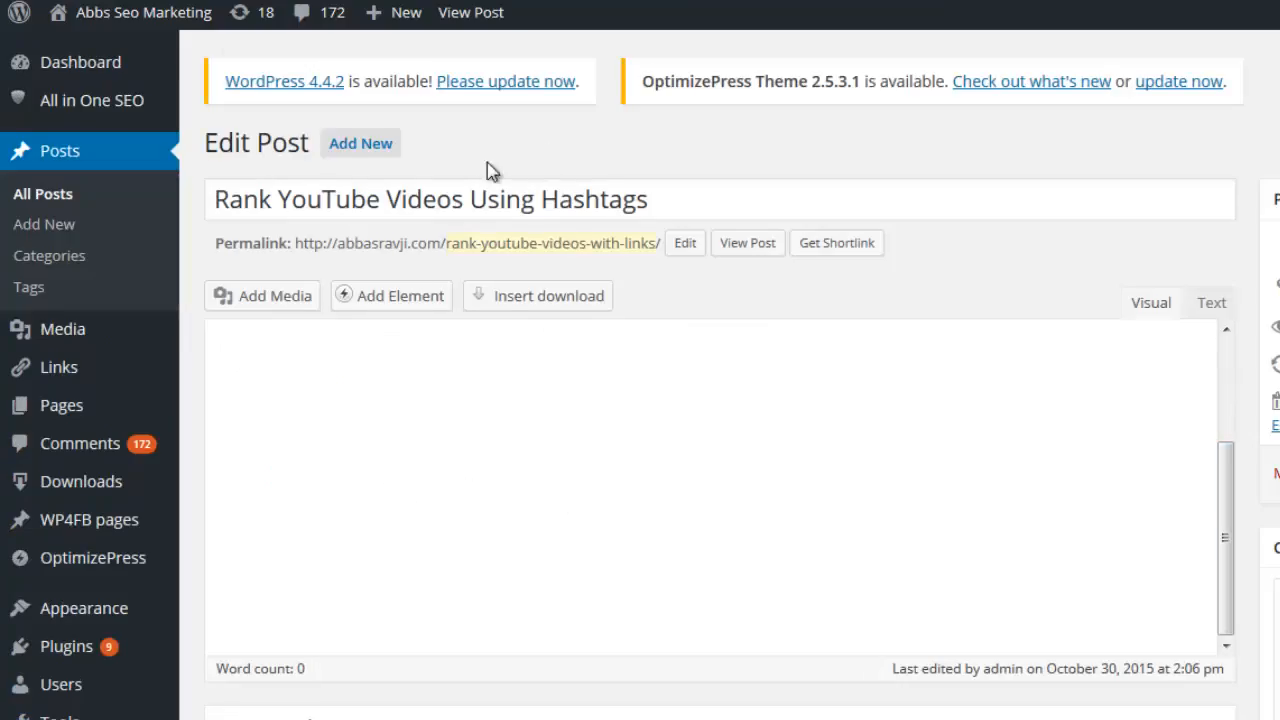
scroll("down", 3)
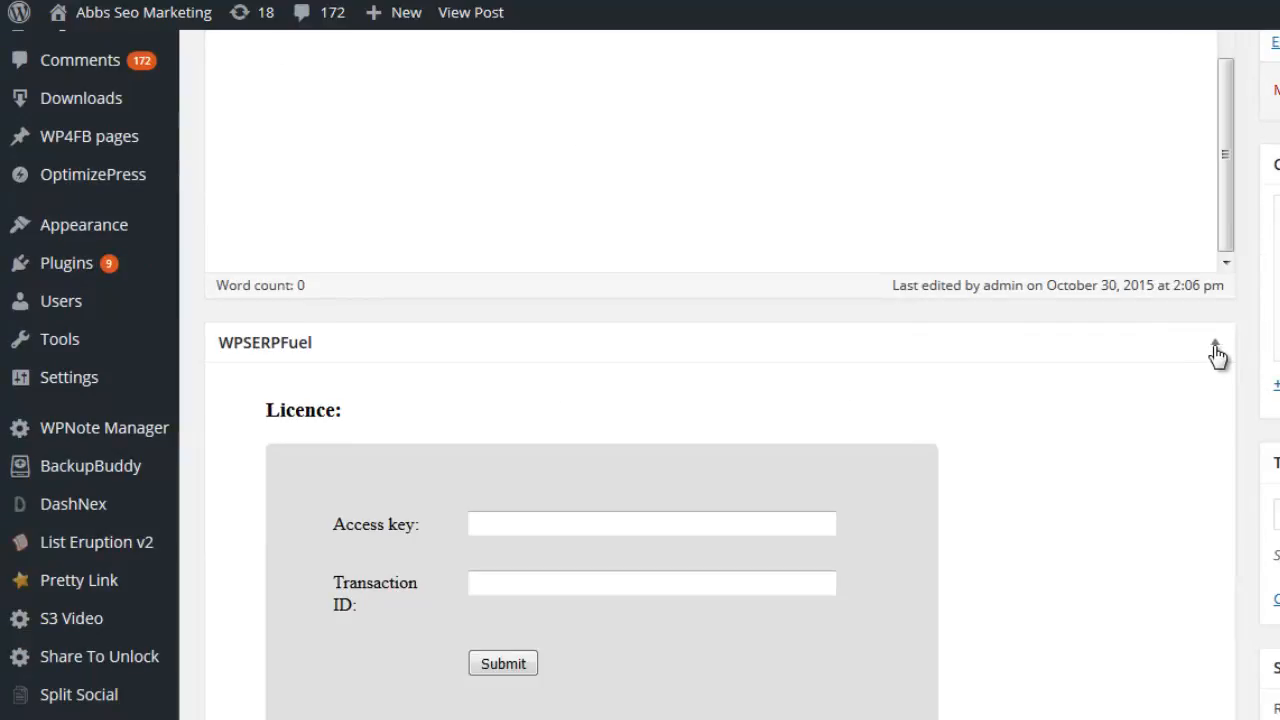
scroll("down", 3)
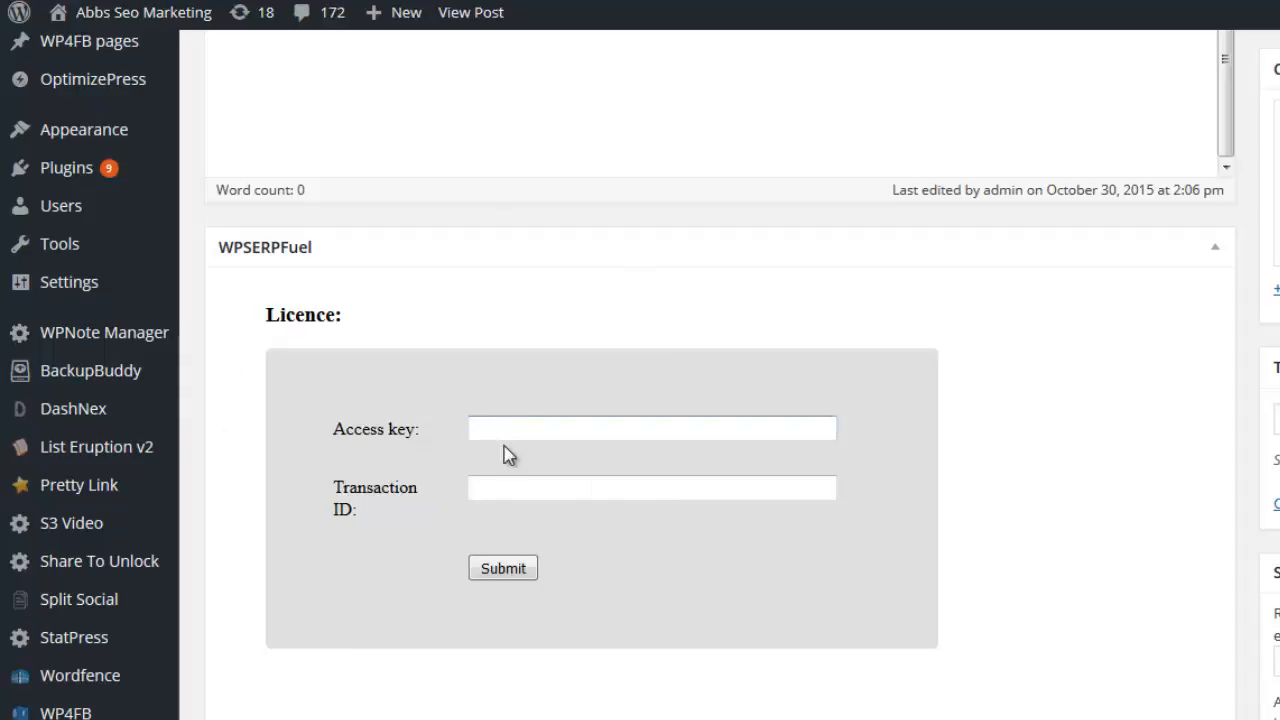
- Enter the licence access key and transaction ID and submit them for authorisation
left_click(652, 488)
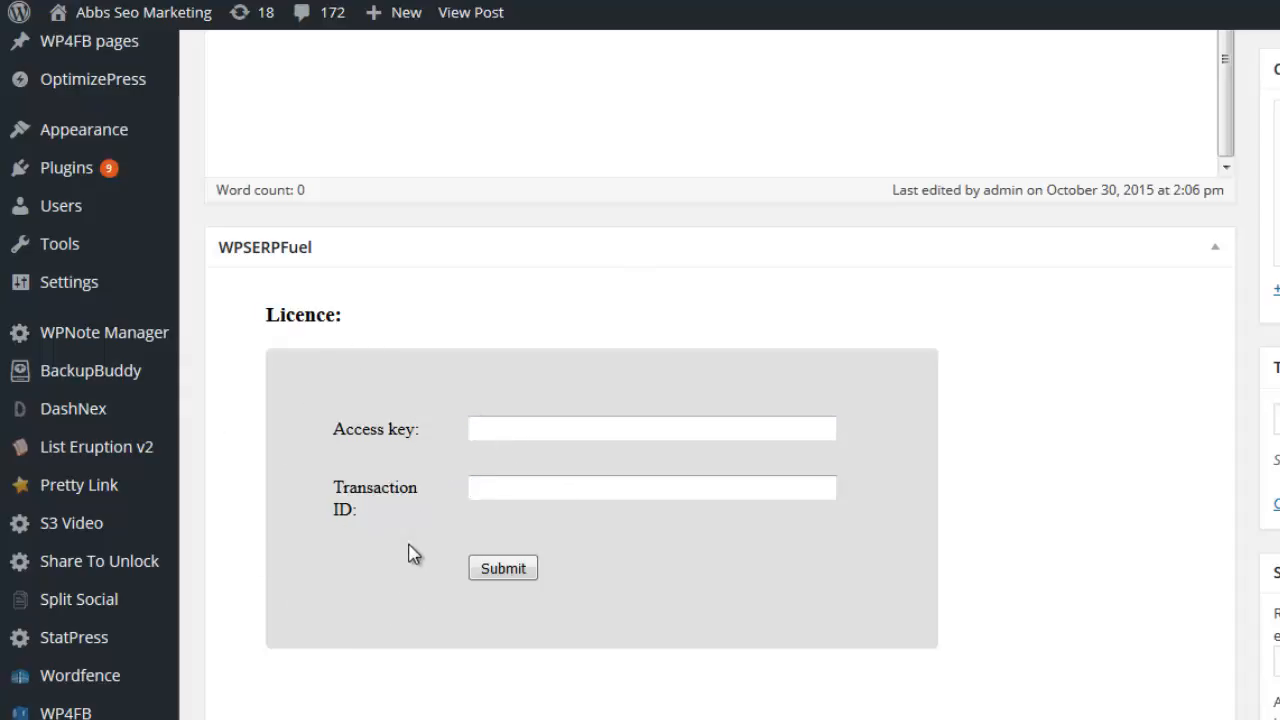
mouse_move(444, 476)
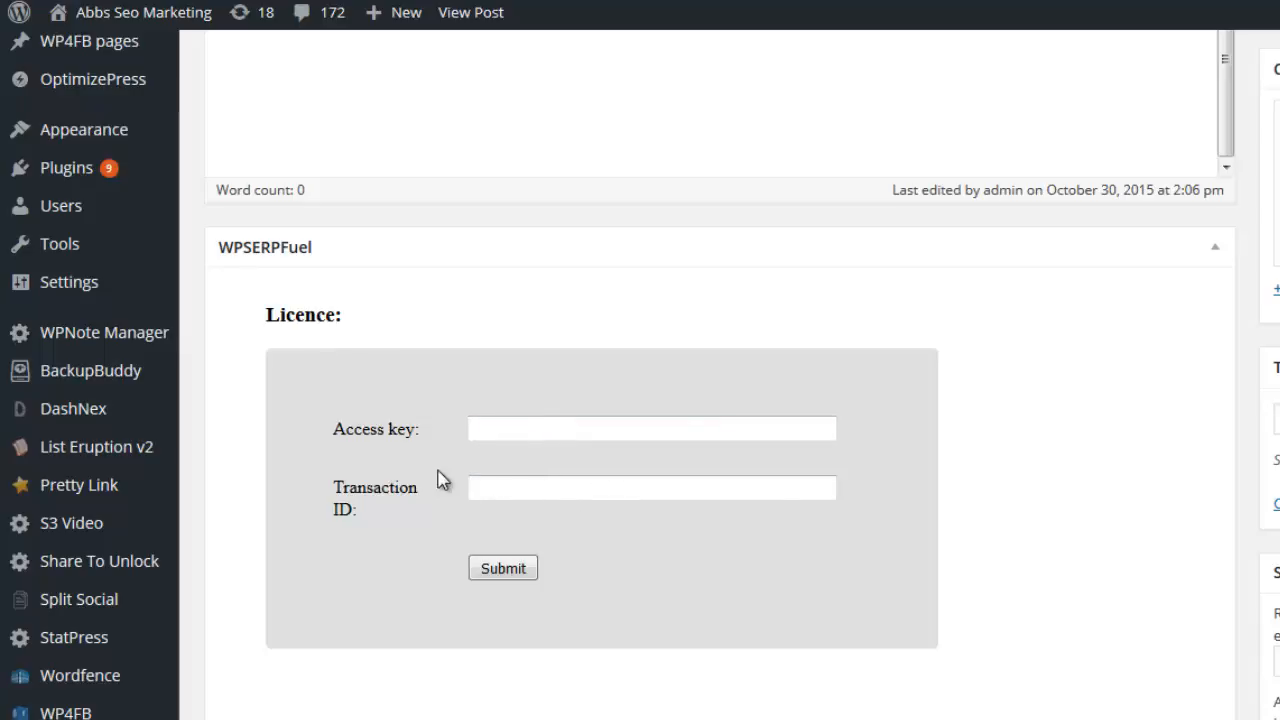
left_click(504, 568)
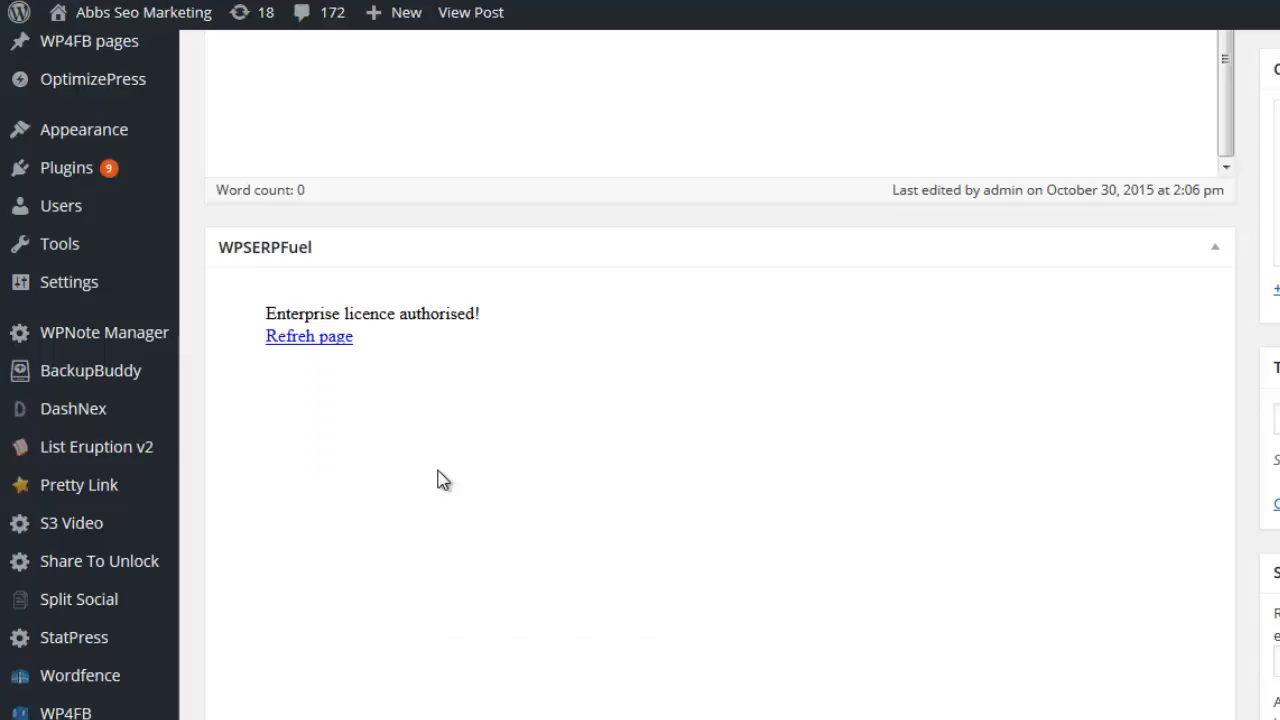
mouse_move(484, 548)
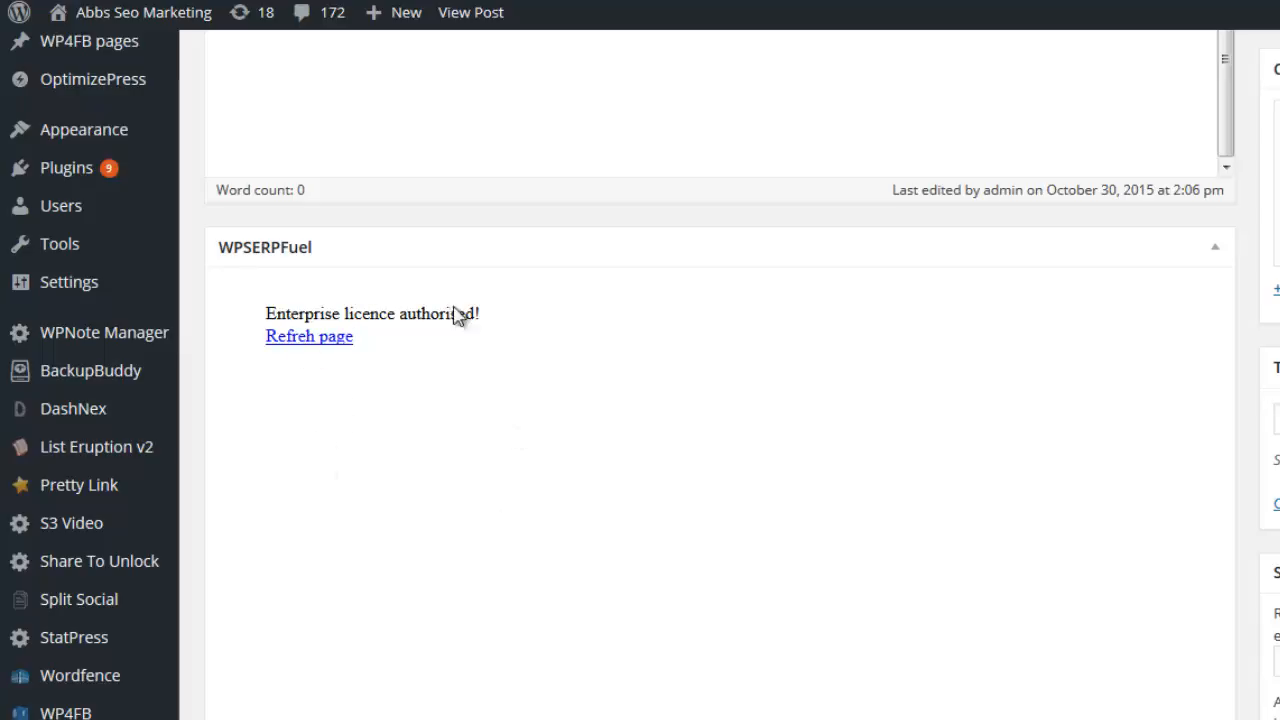
mouse_move(392, 564)
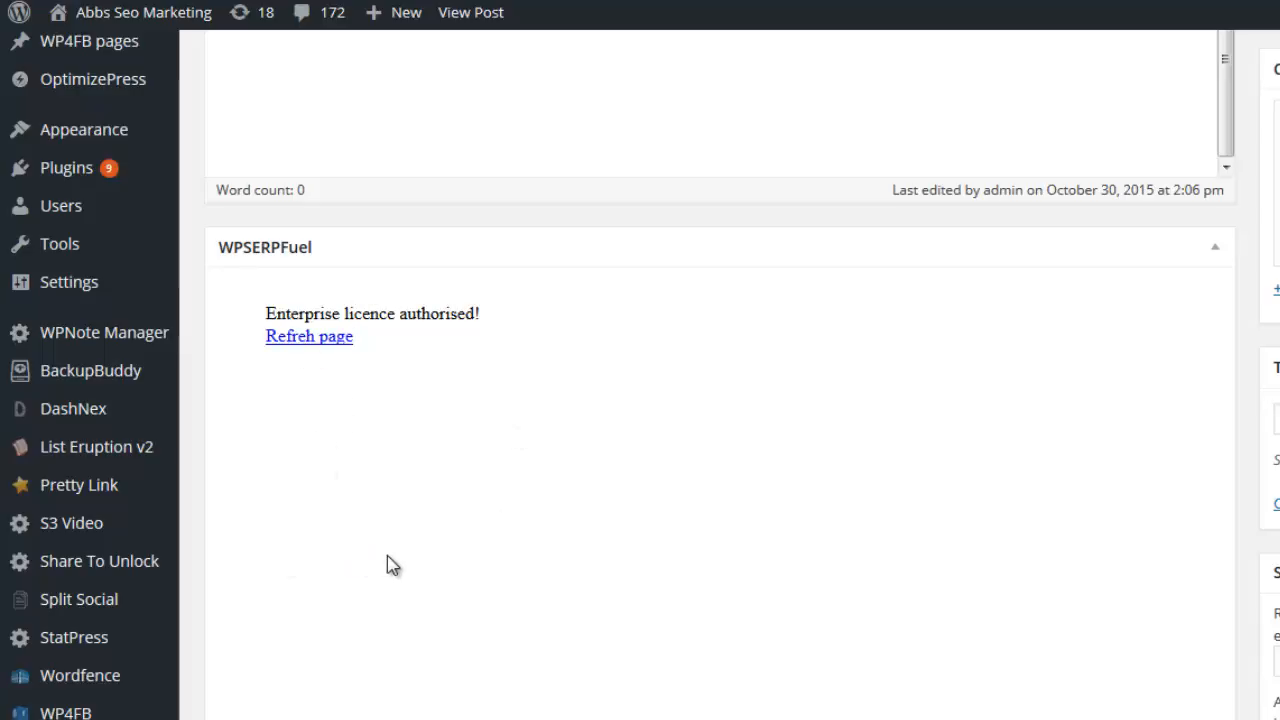
- Reload the post editor, confirm the Firefox resend prompt, and scroll to the full WPSERPFuel panel
left_click(308, 336)
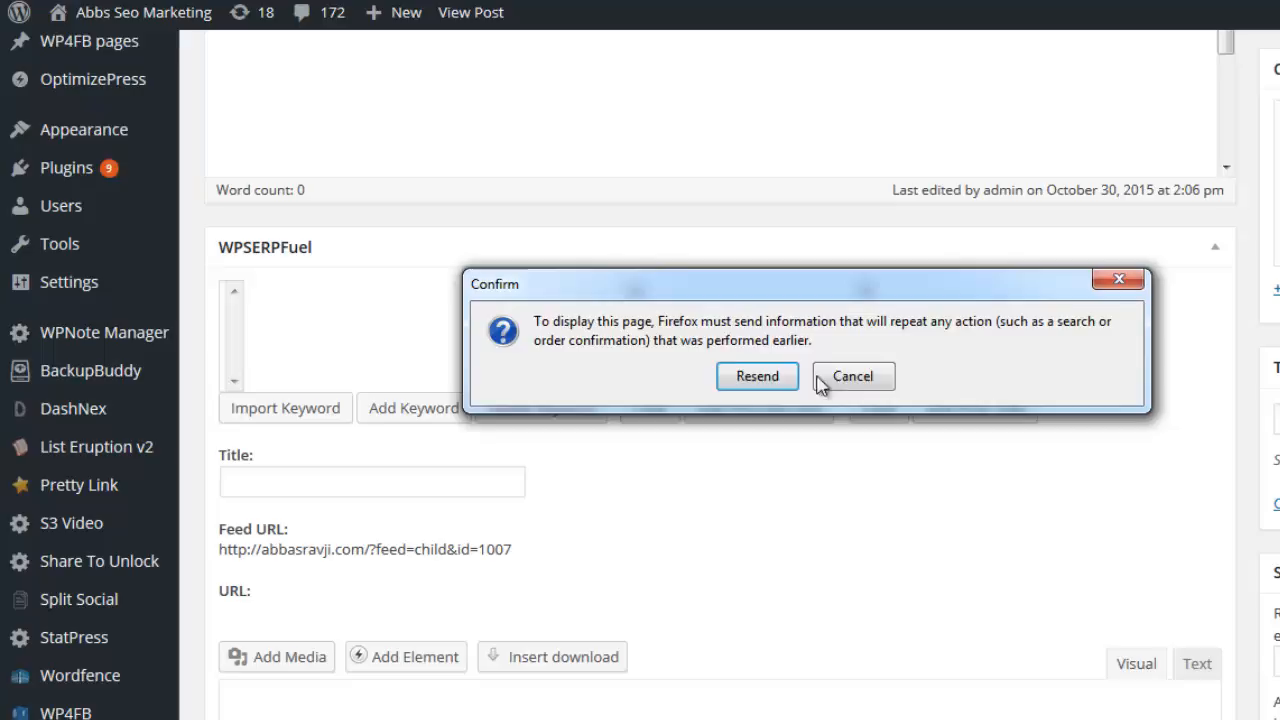
left_click(852, 376)
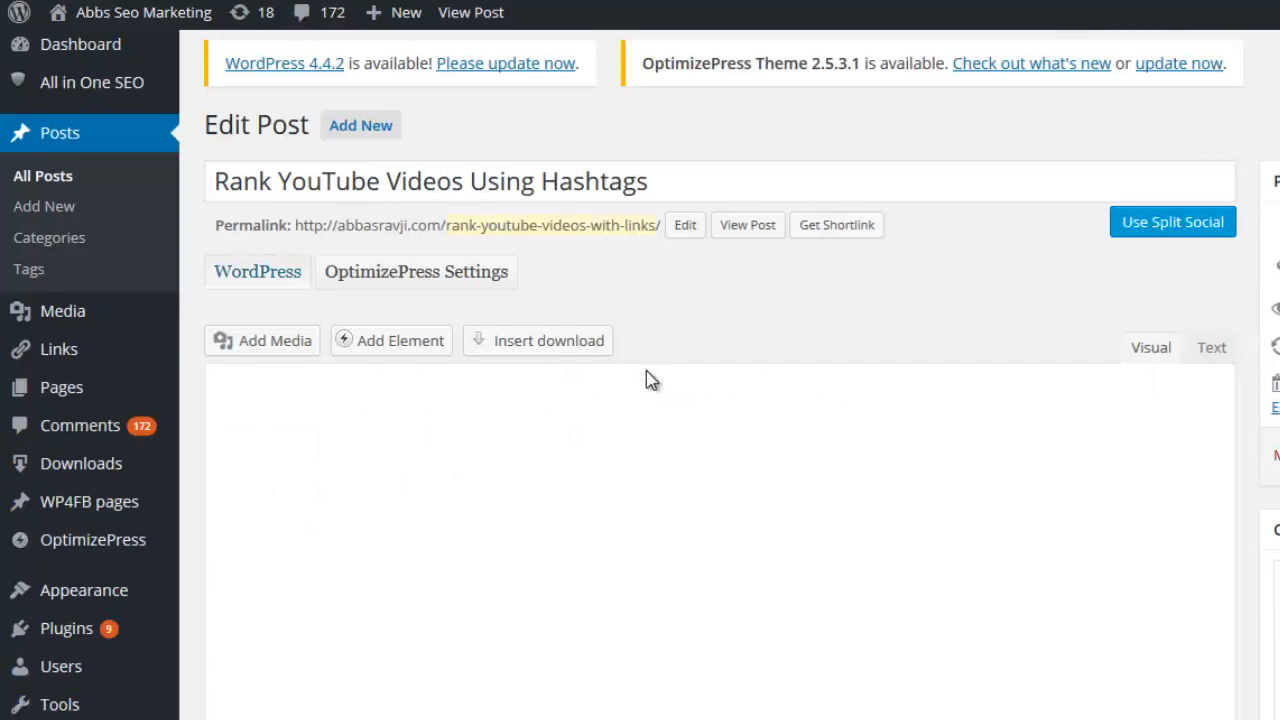
scroll("down", 3)
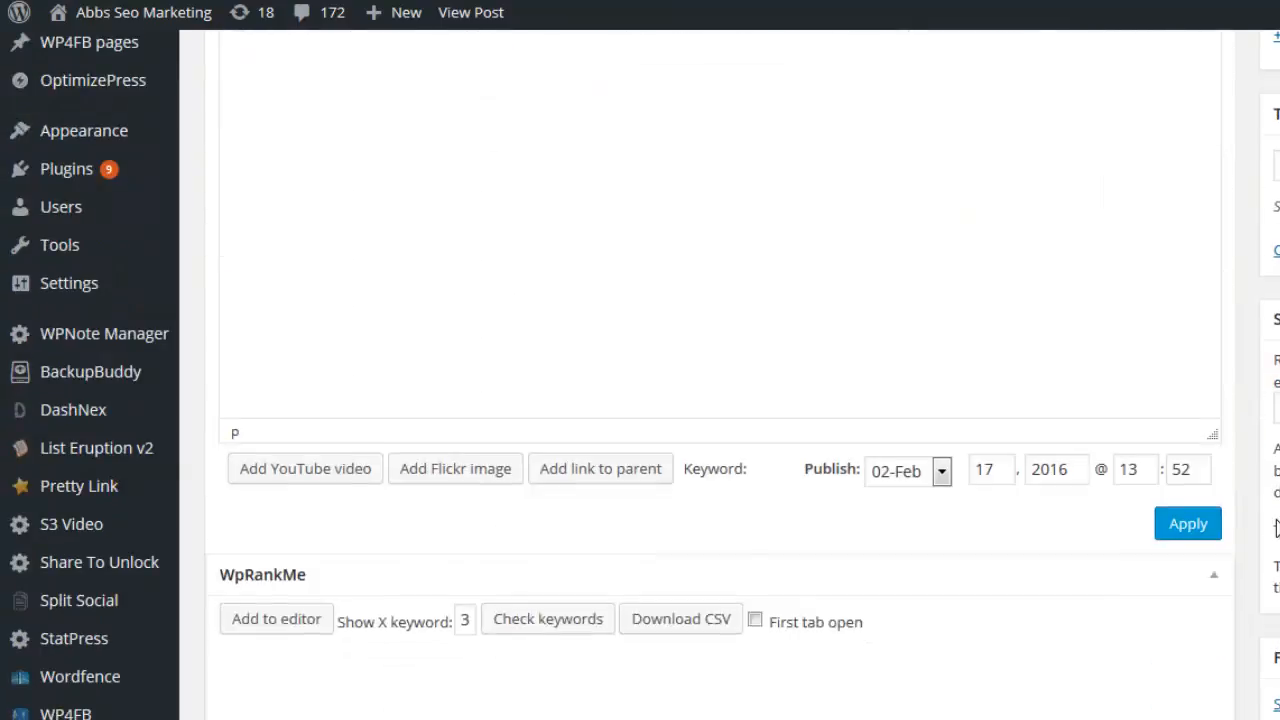
scroll("up", 3)
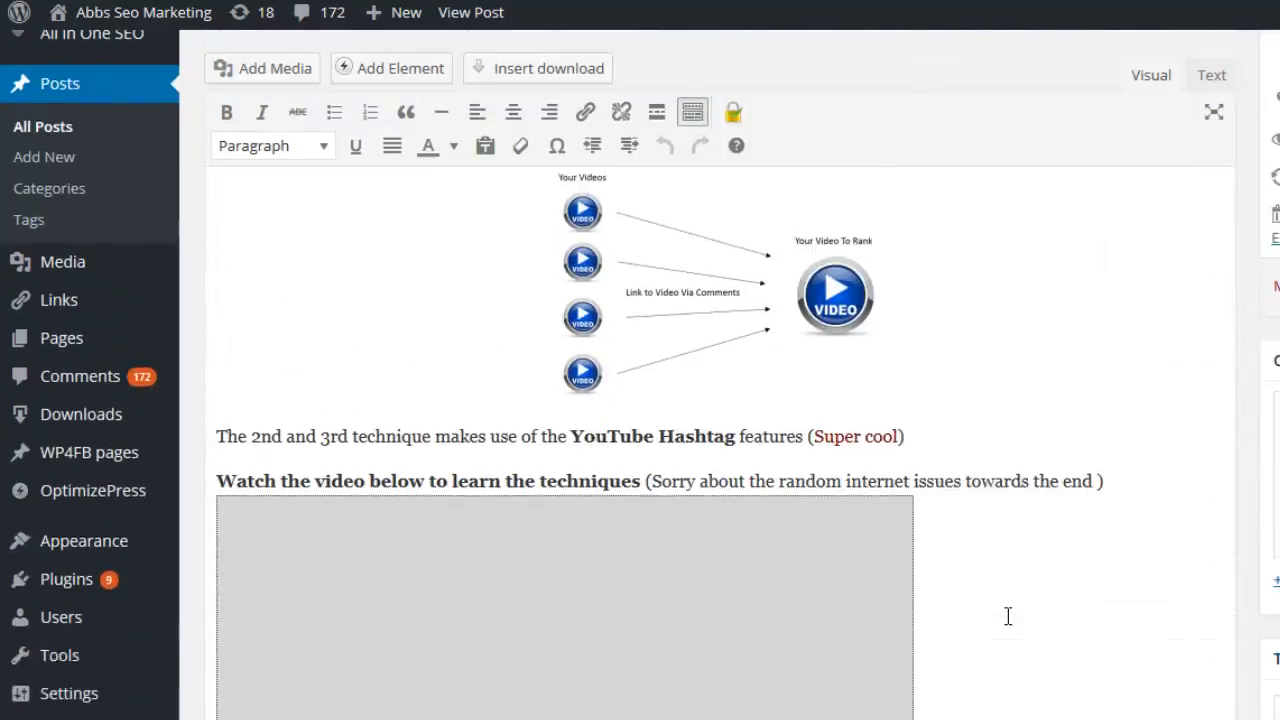
scroll("down", 3)
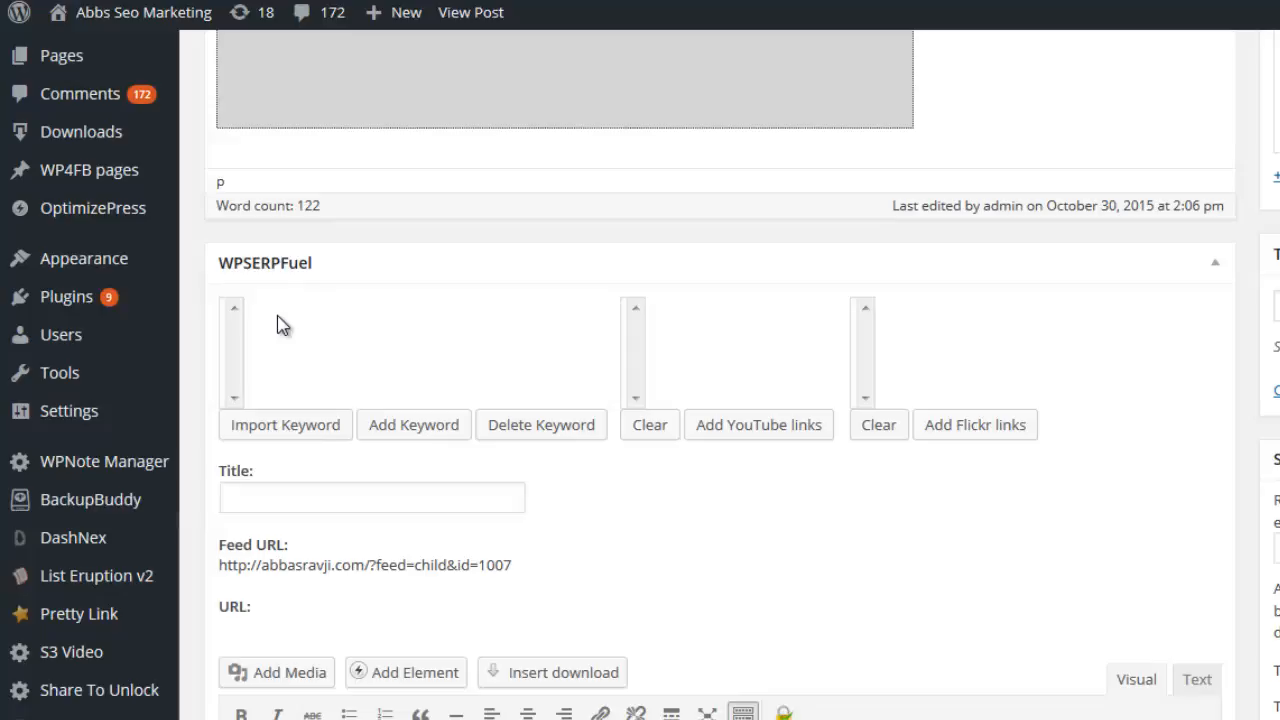
mouse_move(428, 398)
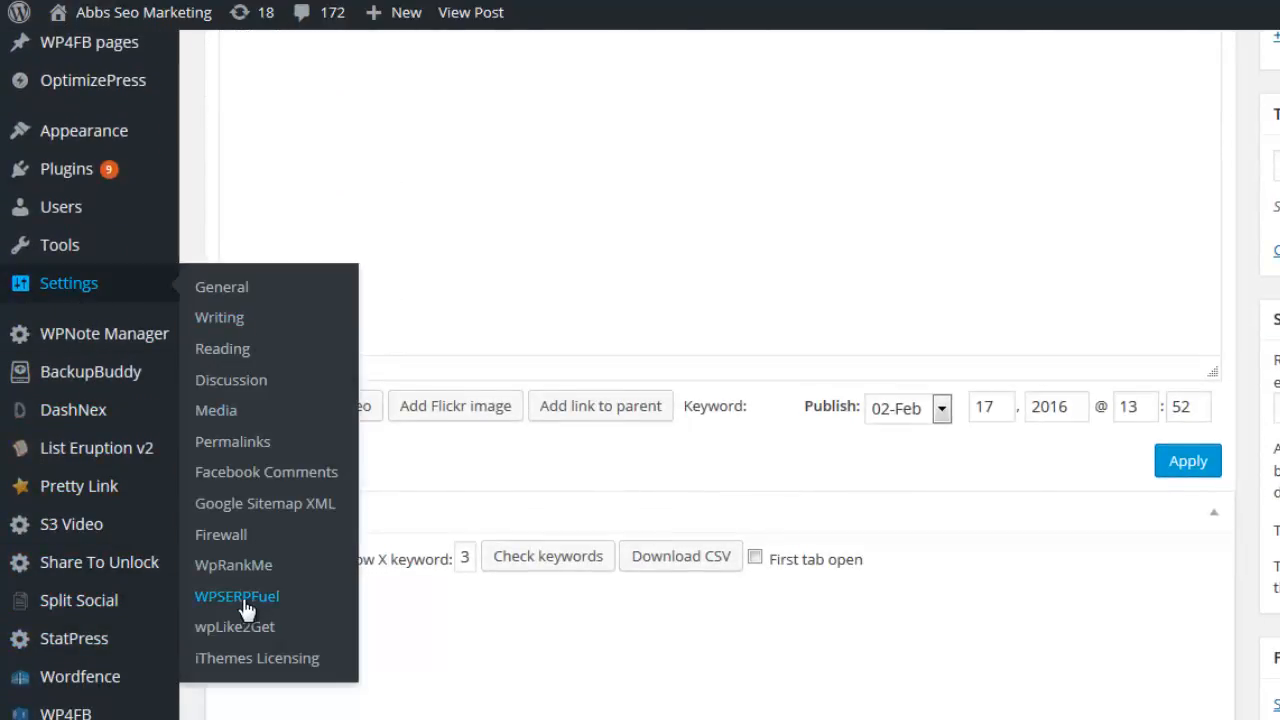
mouse_move(336, 612)
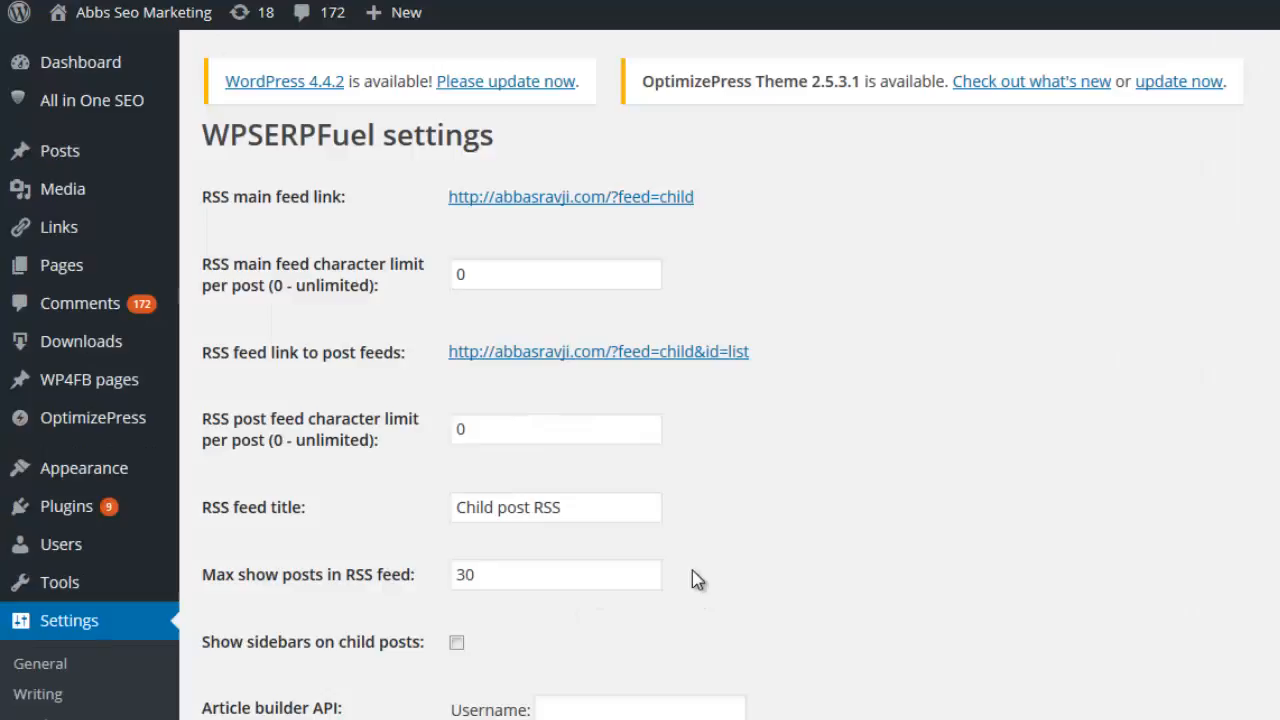
mouse_move(704, 210)
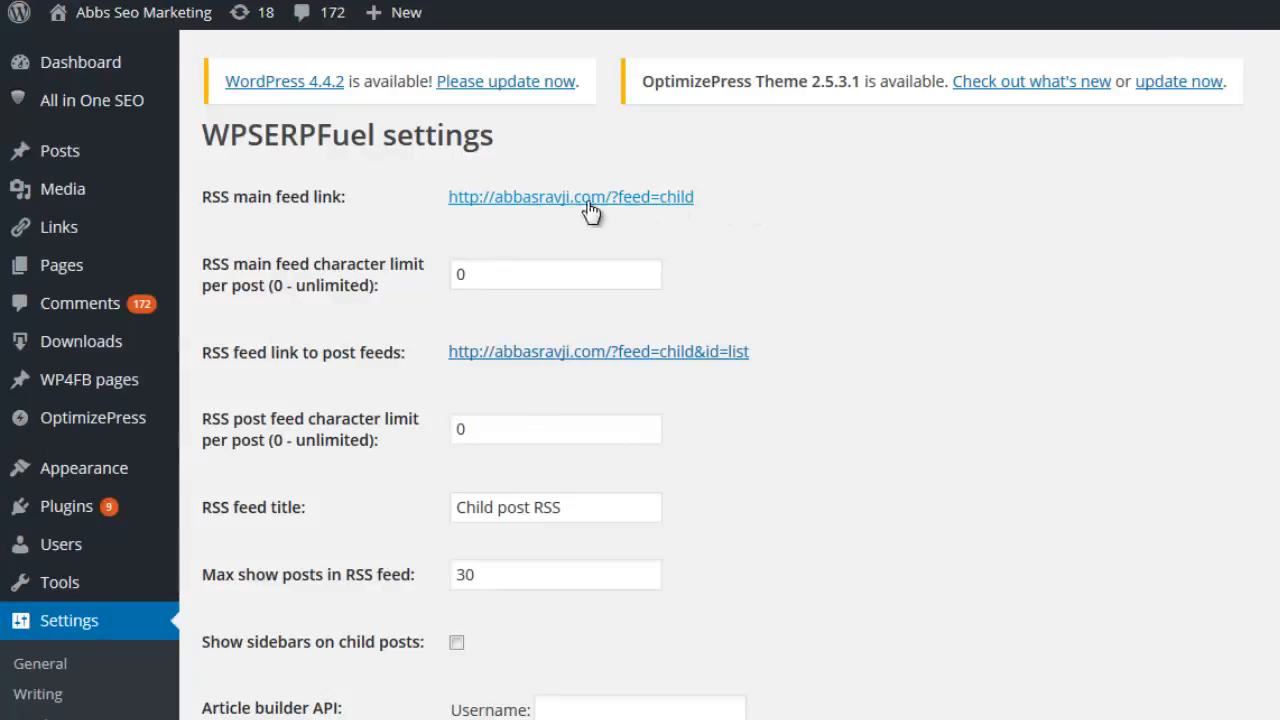
mouse_move(530, 352)
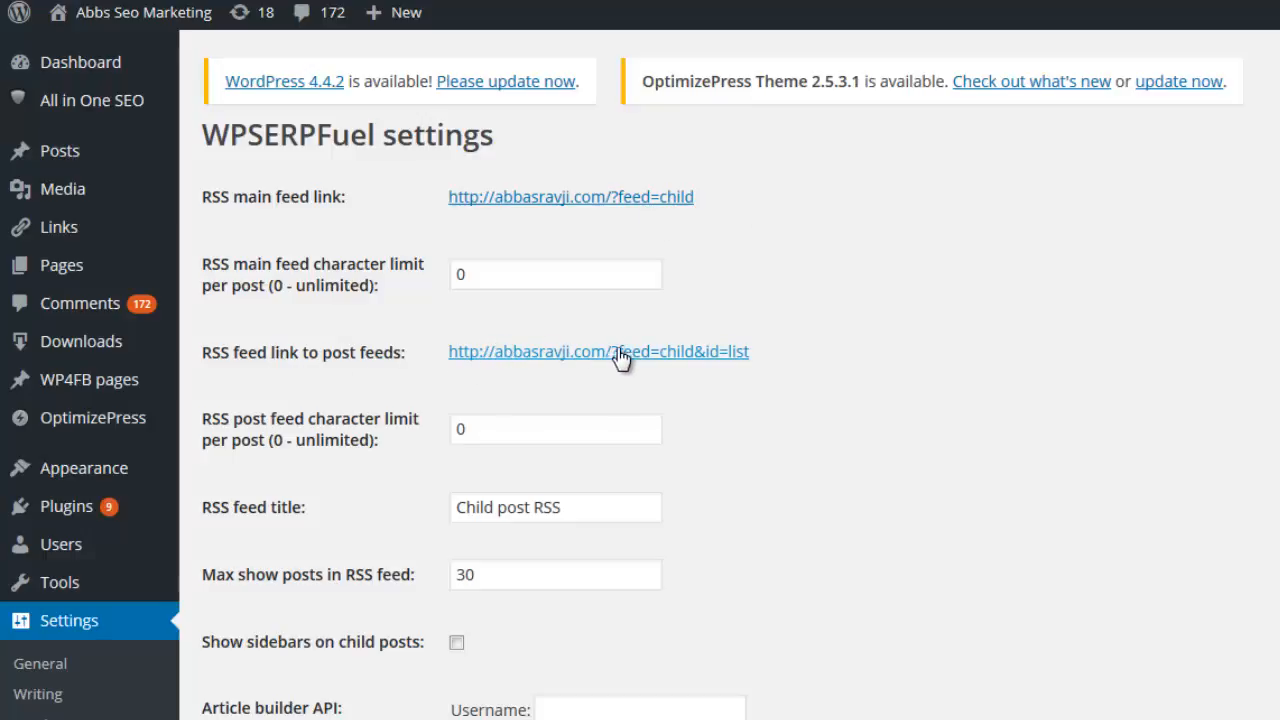
mouse_move(778, 362)
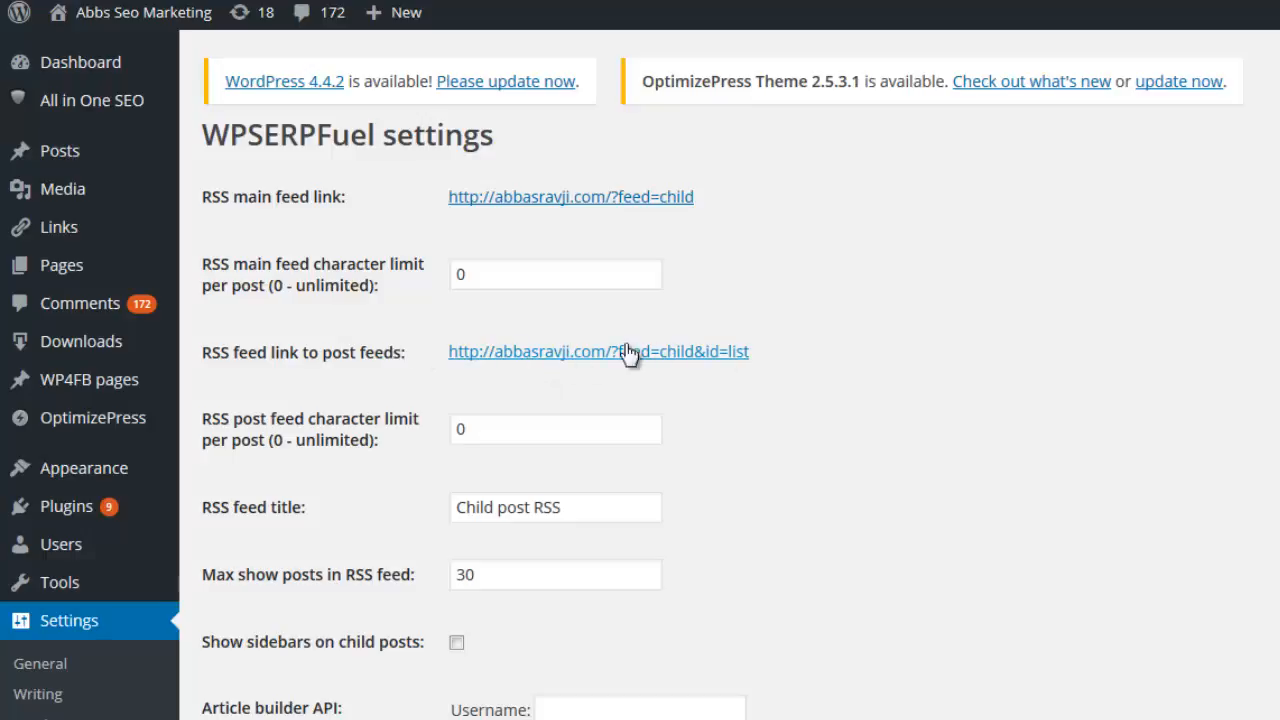
- Set the RSS main feed character limit per post to 250 on the WPSERPFuel settings page
left_click(556, 274)
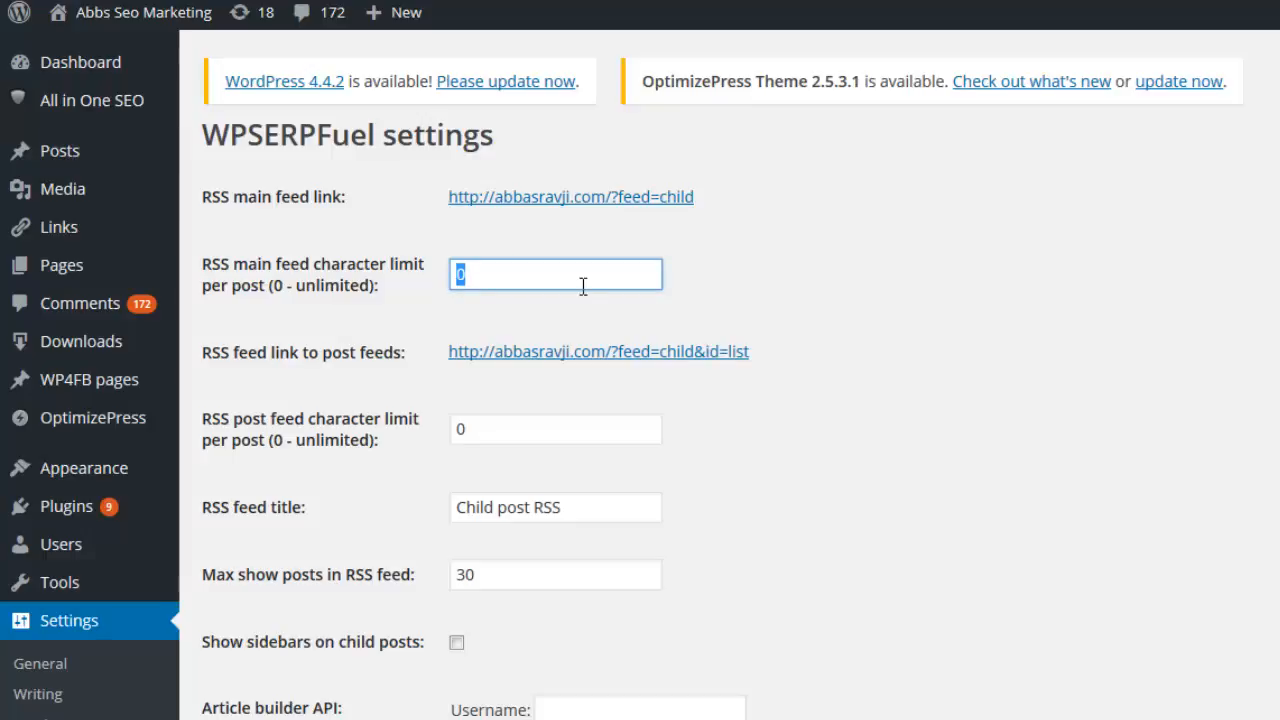
mouse_move(448, 280)
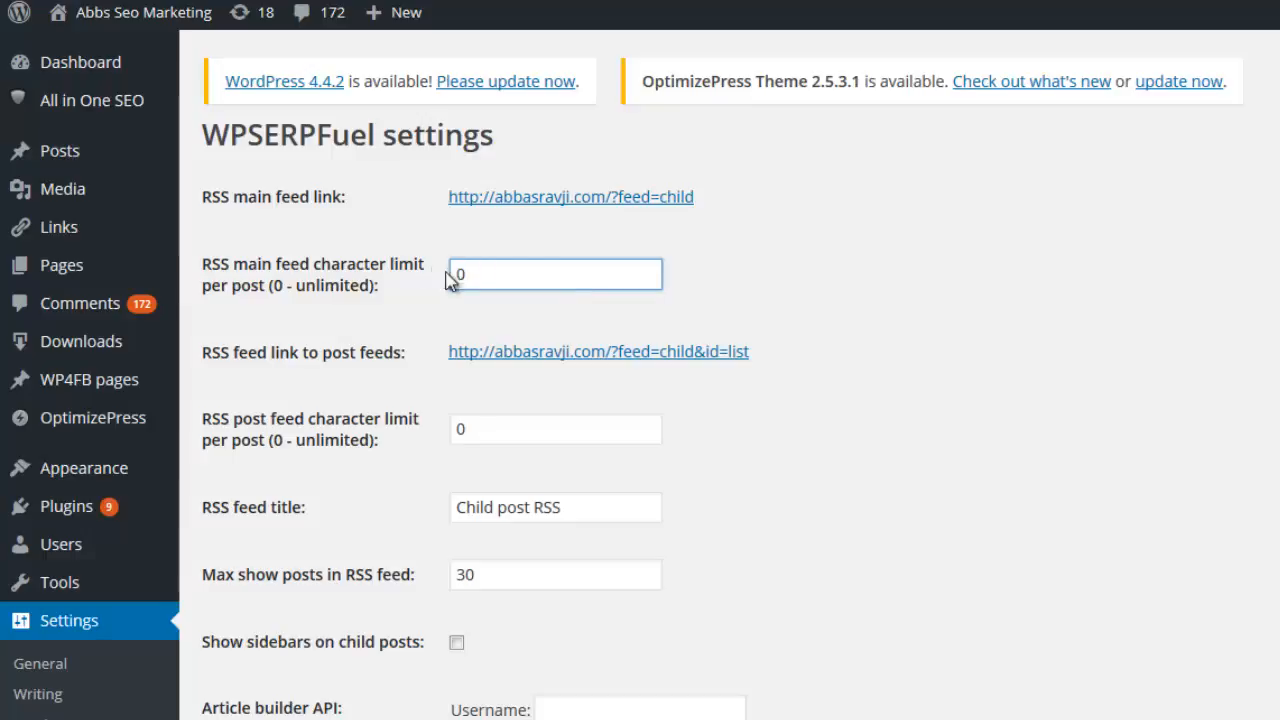
left_click(556, 274)
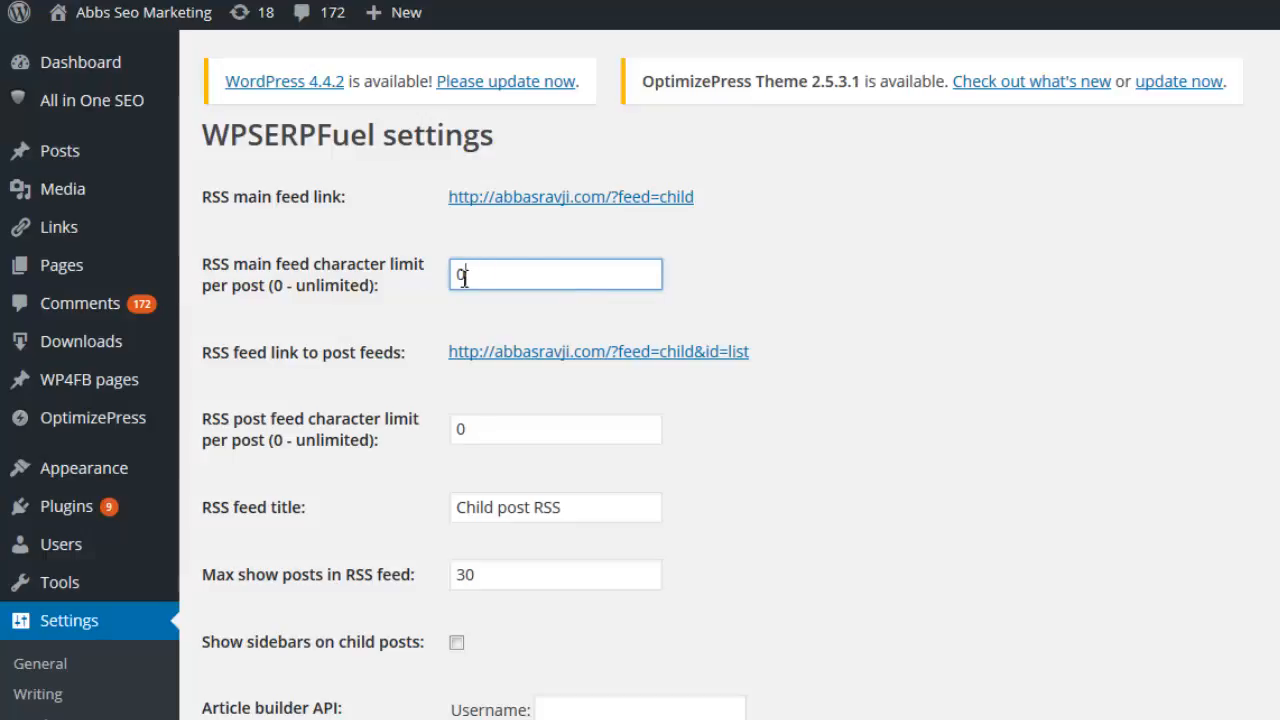
type("250")
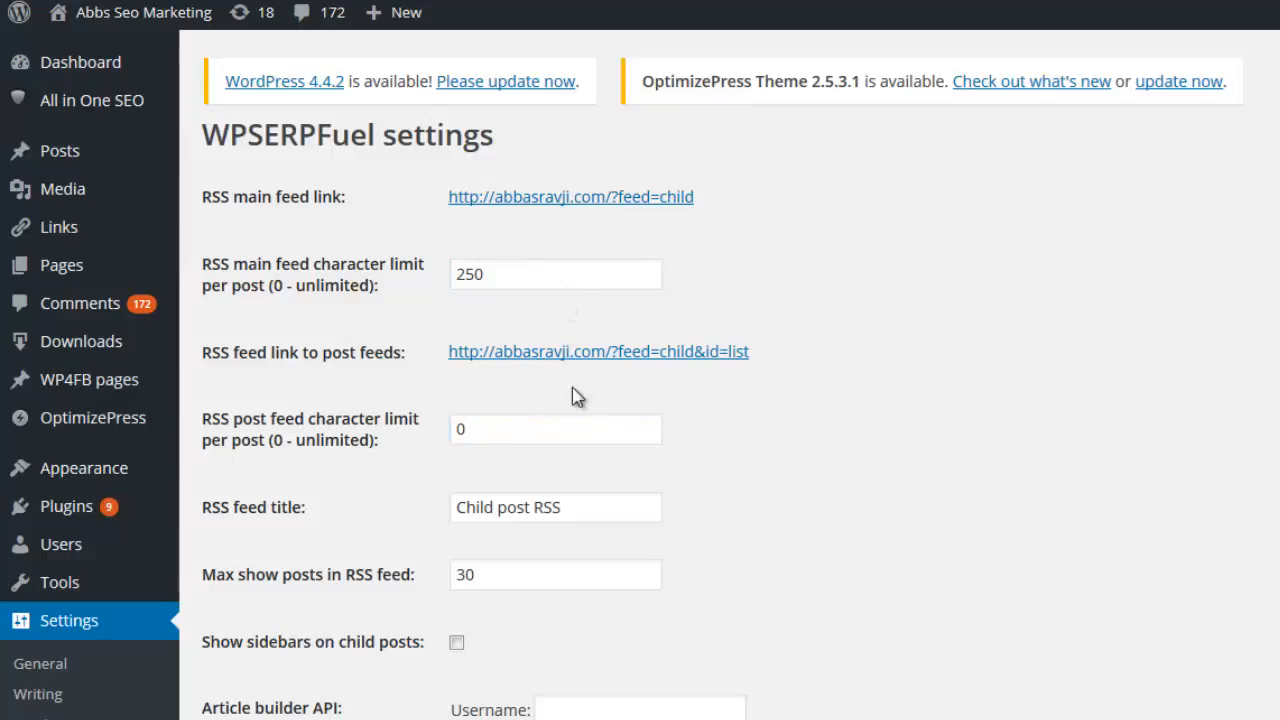
scroll("down", 3)
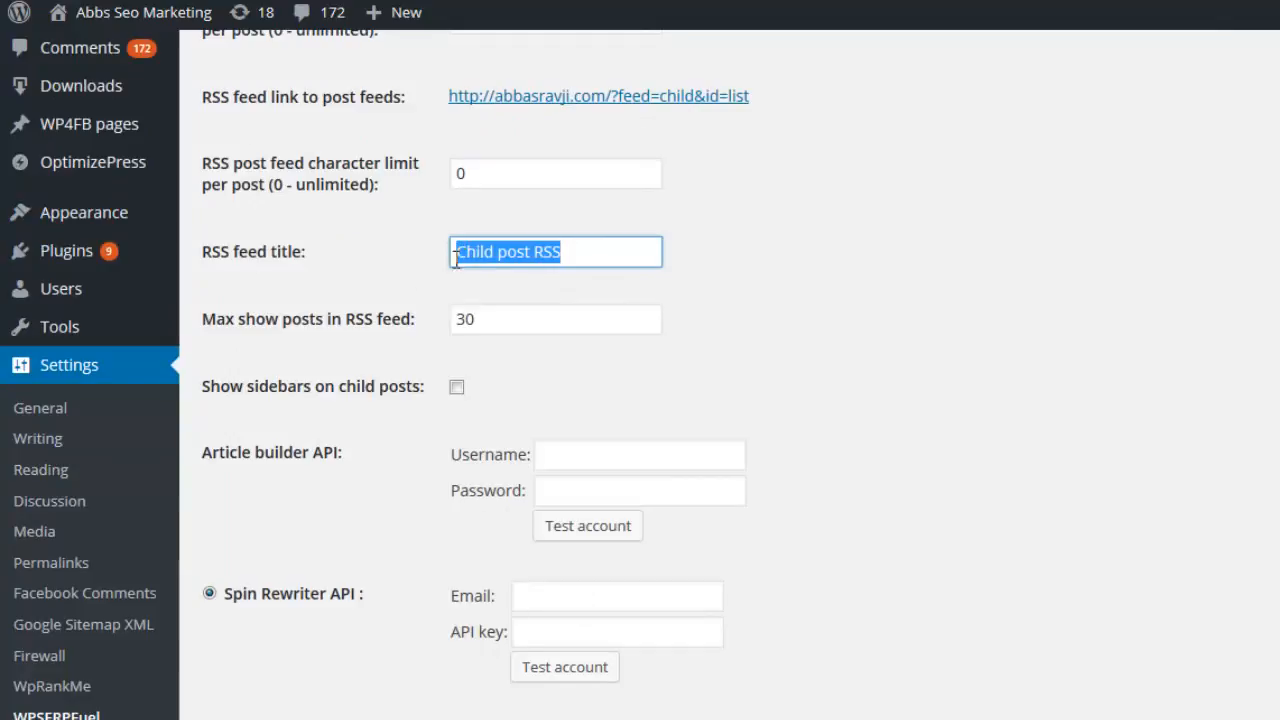
- Replace the RSS feed title 'Child post RSS' with 'My Posts'
key("Delete")
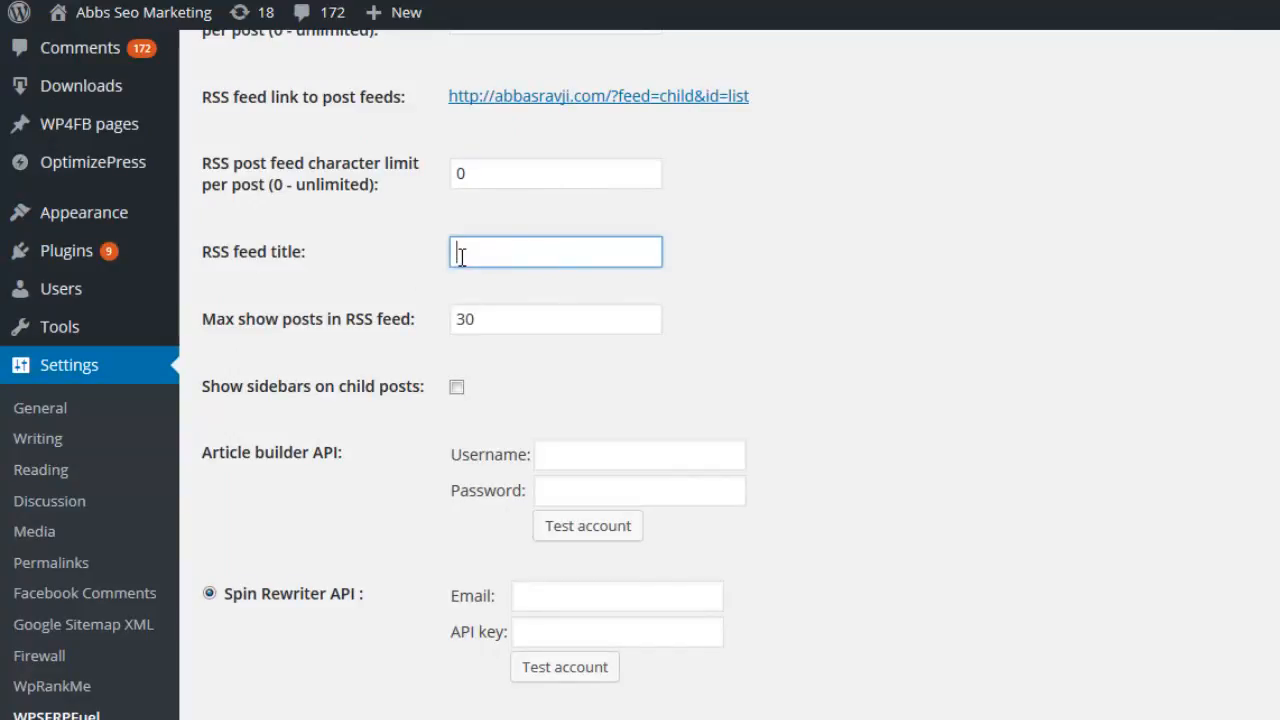
type("My")
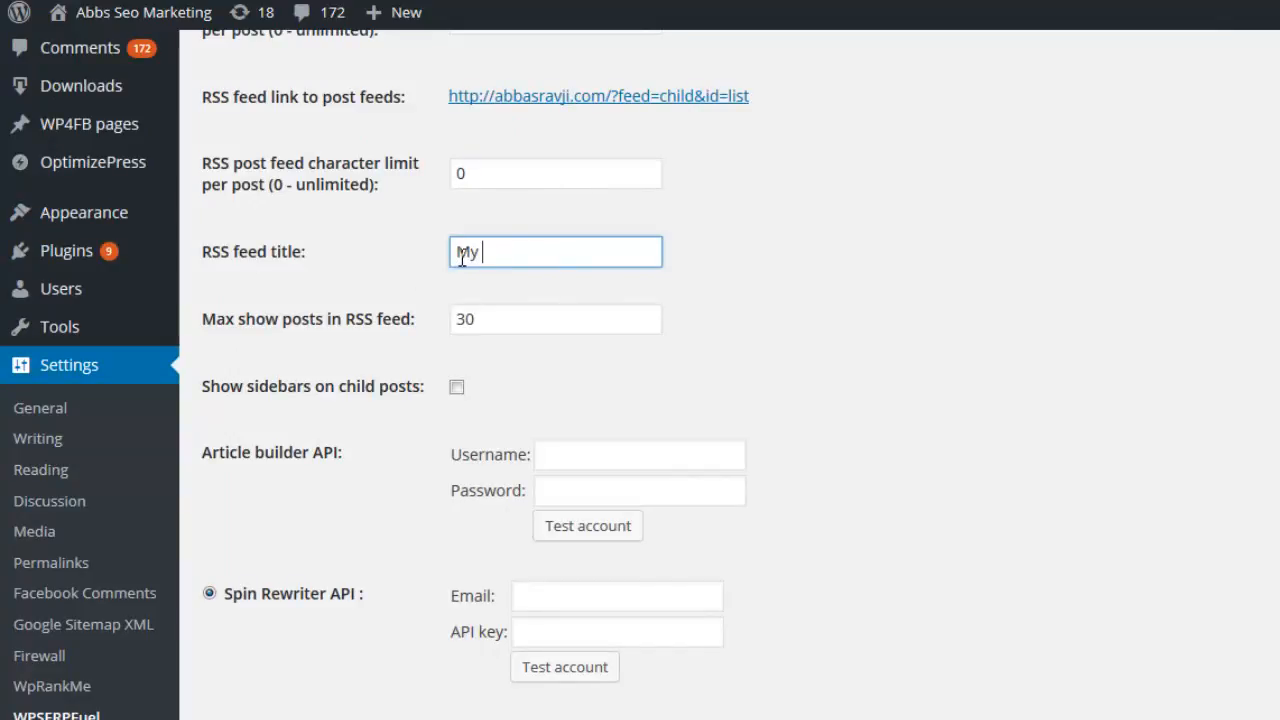
type("Posts")
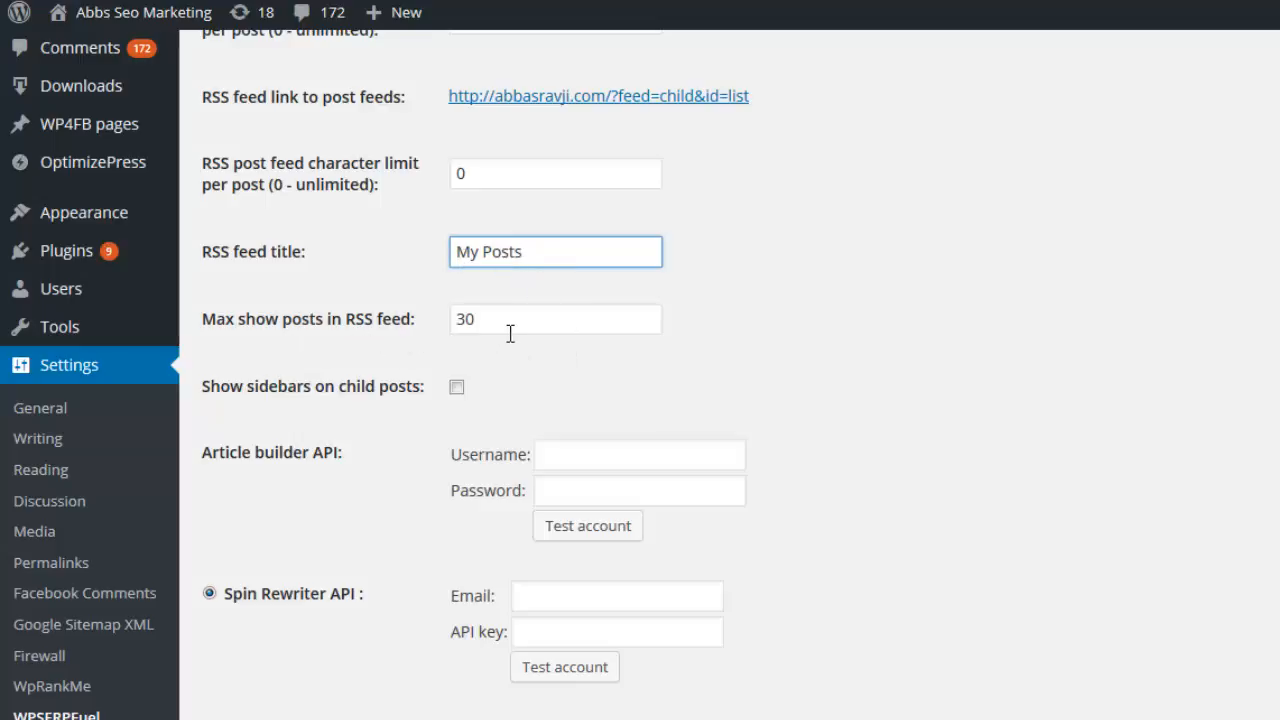
left_click(556, 320)
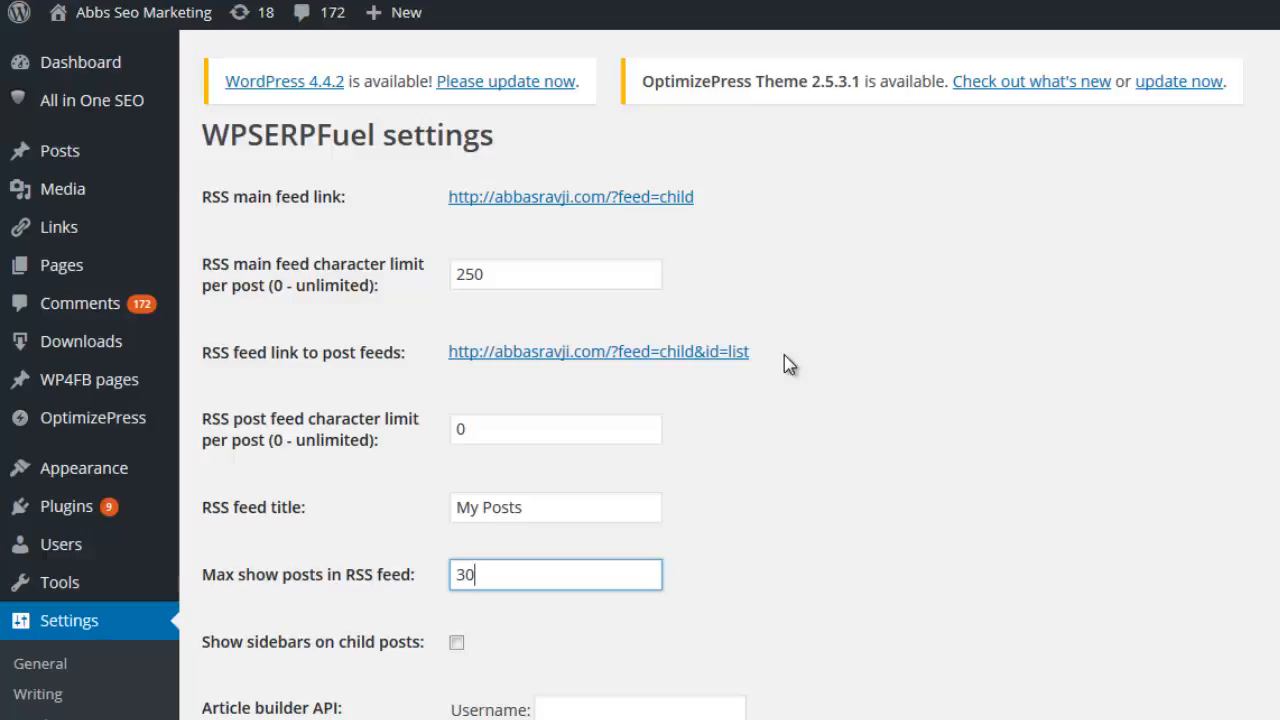
scroll("down", 3)
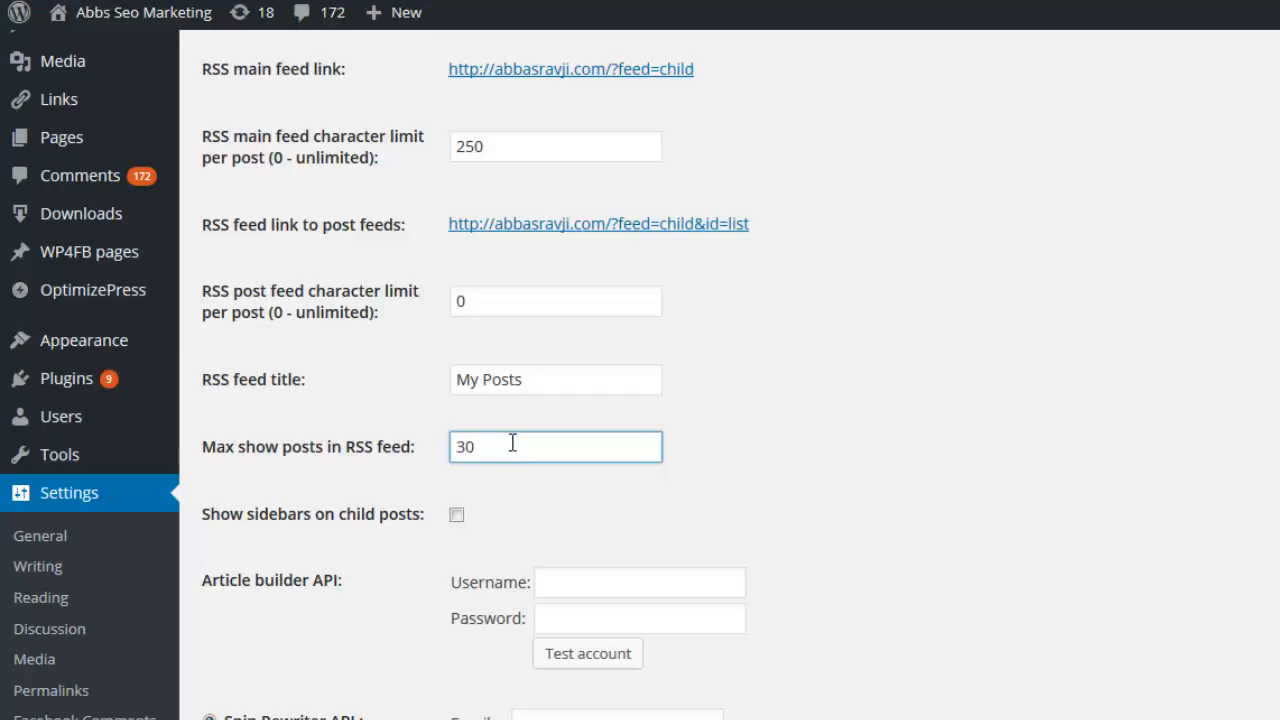
scroll("down", 3)
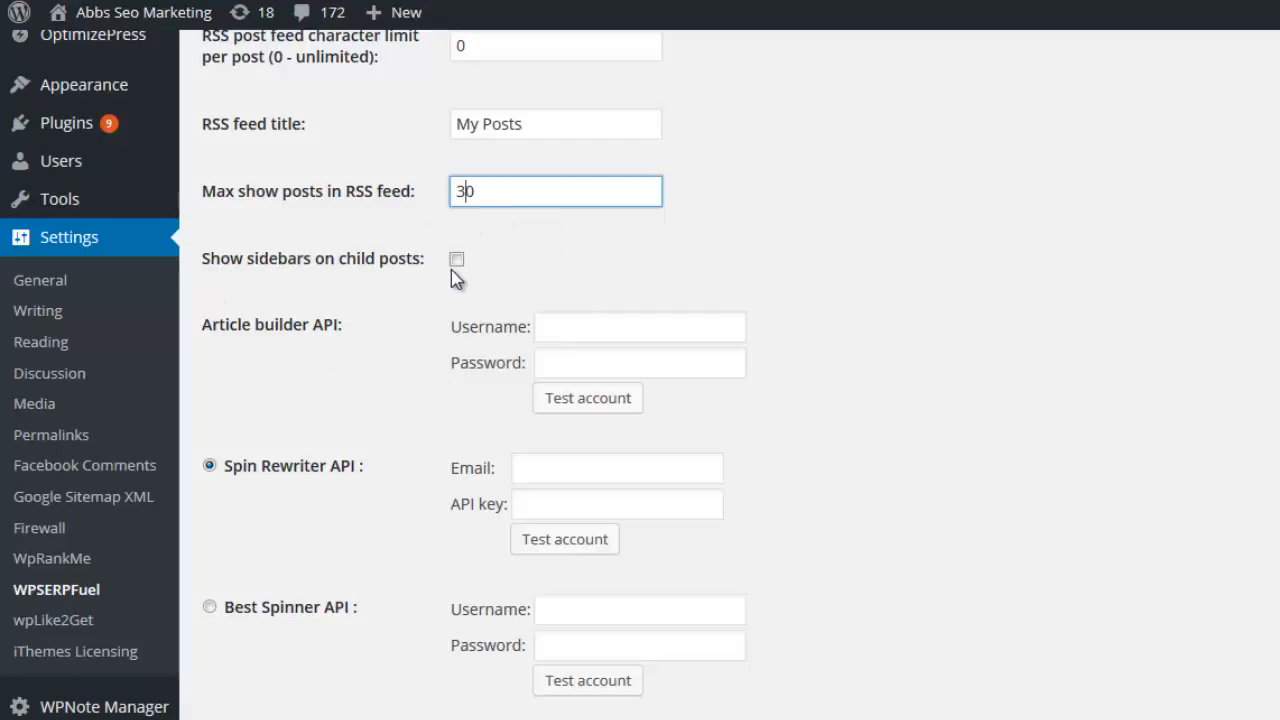
mouse_move(448, 270)
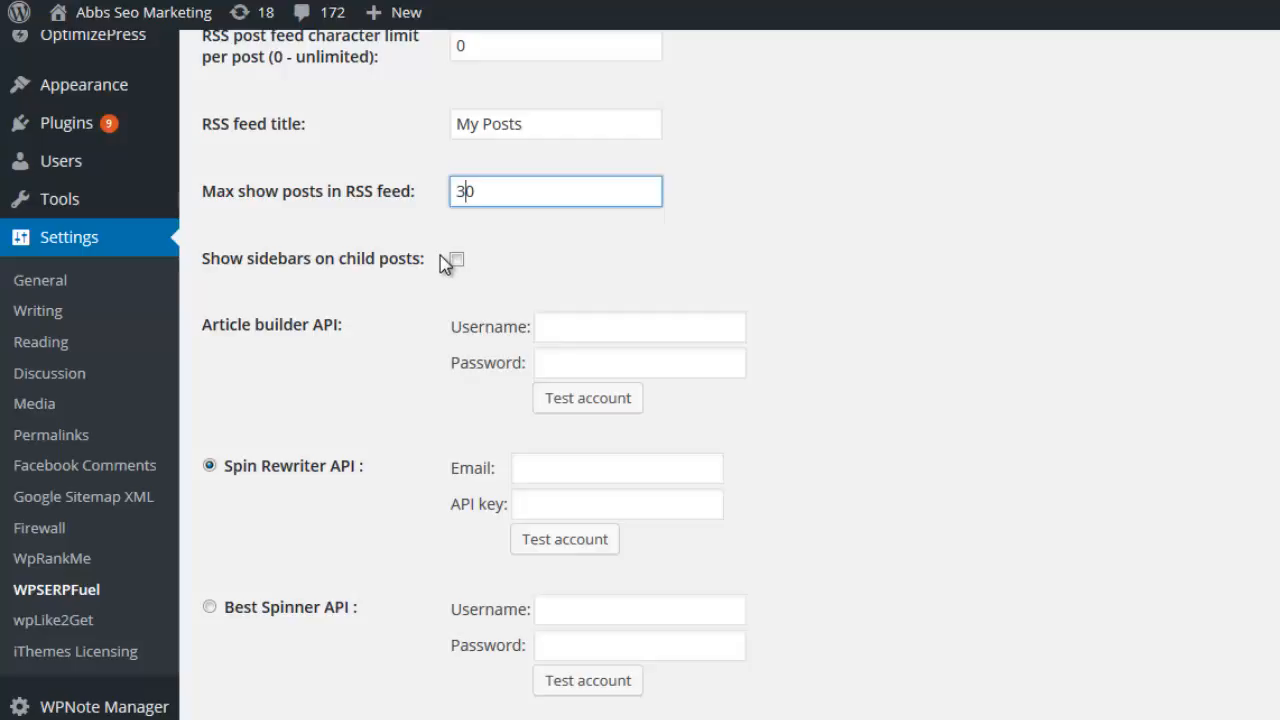
left_click(456, 258)
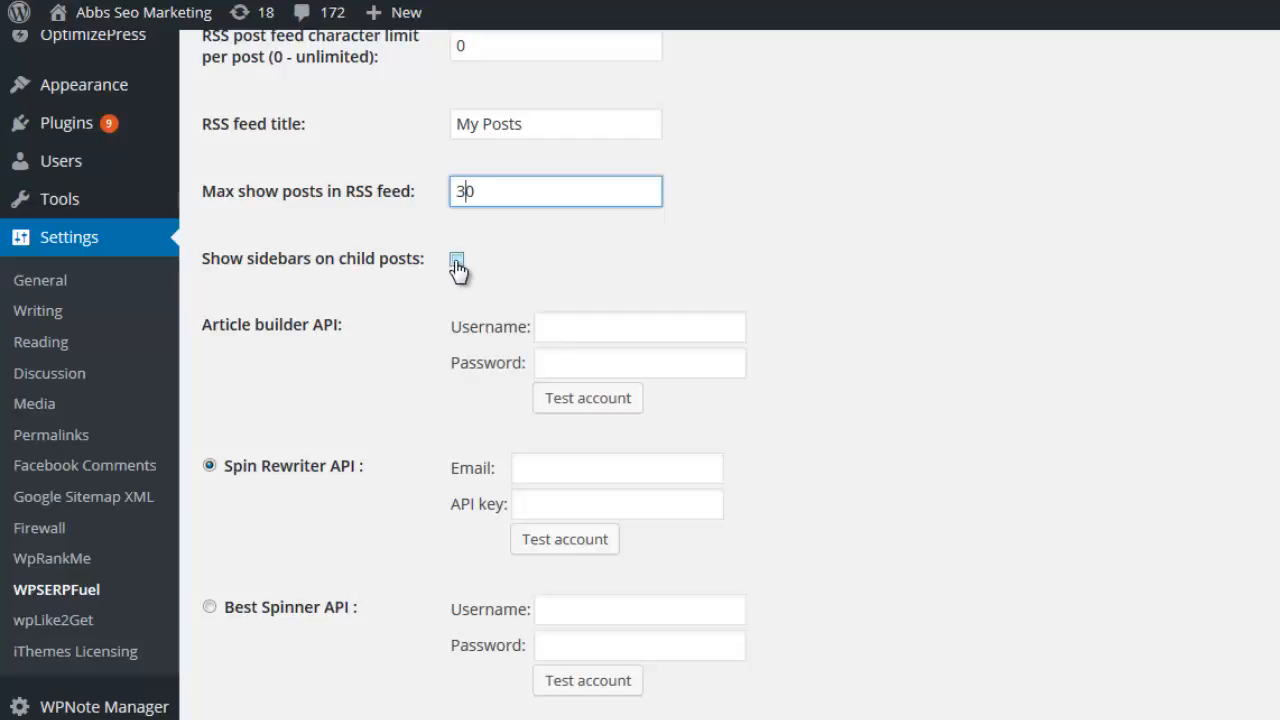
left_click(456, 258)
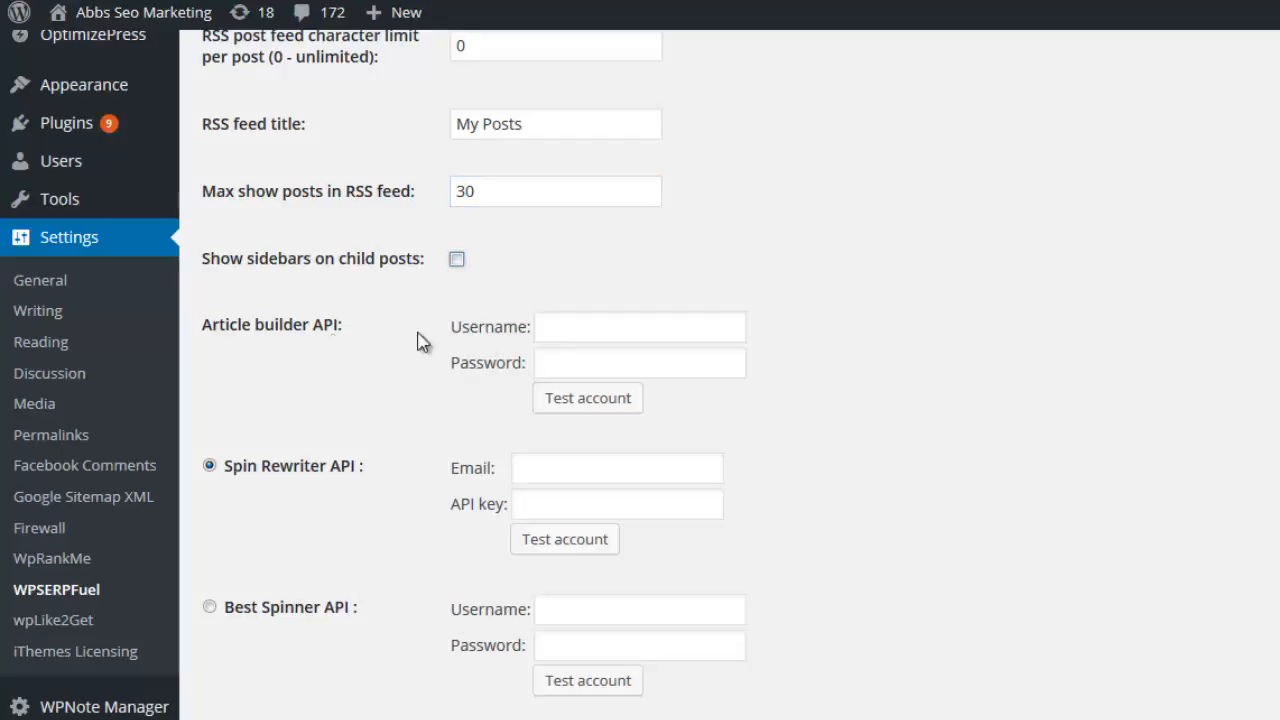
left_click(640, 328)
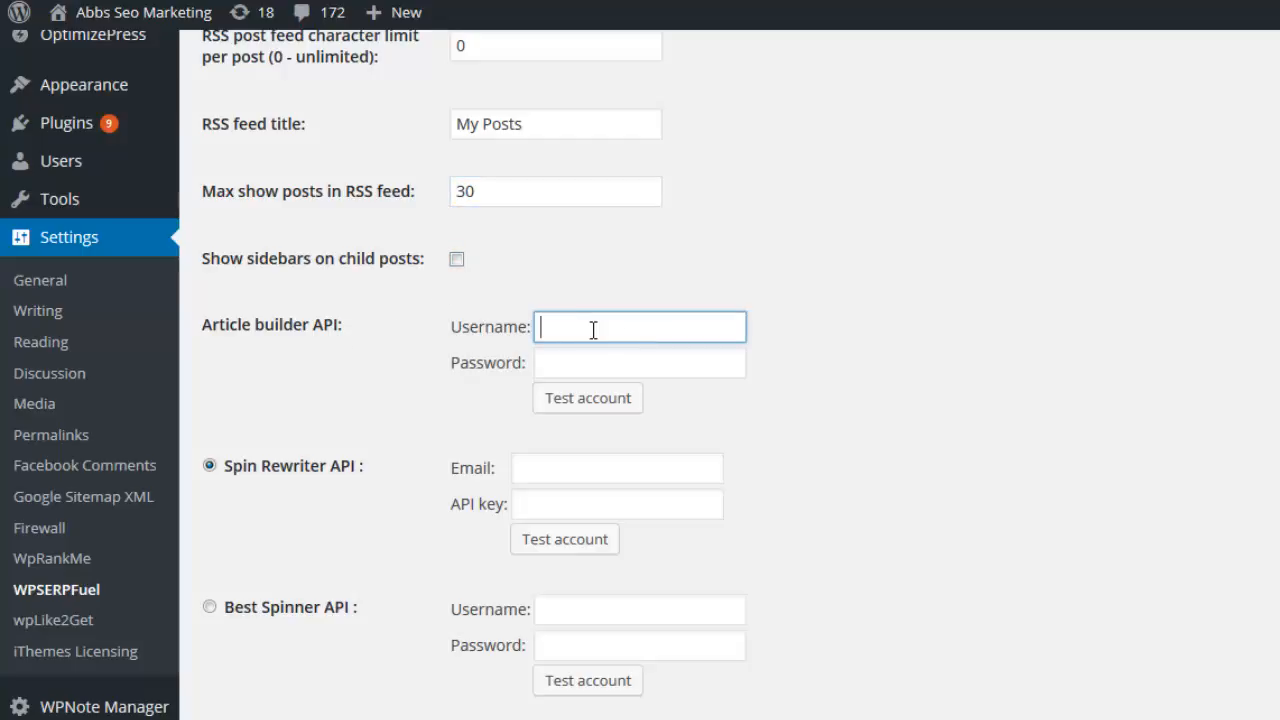
scroll("down", 3)
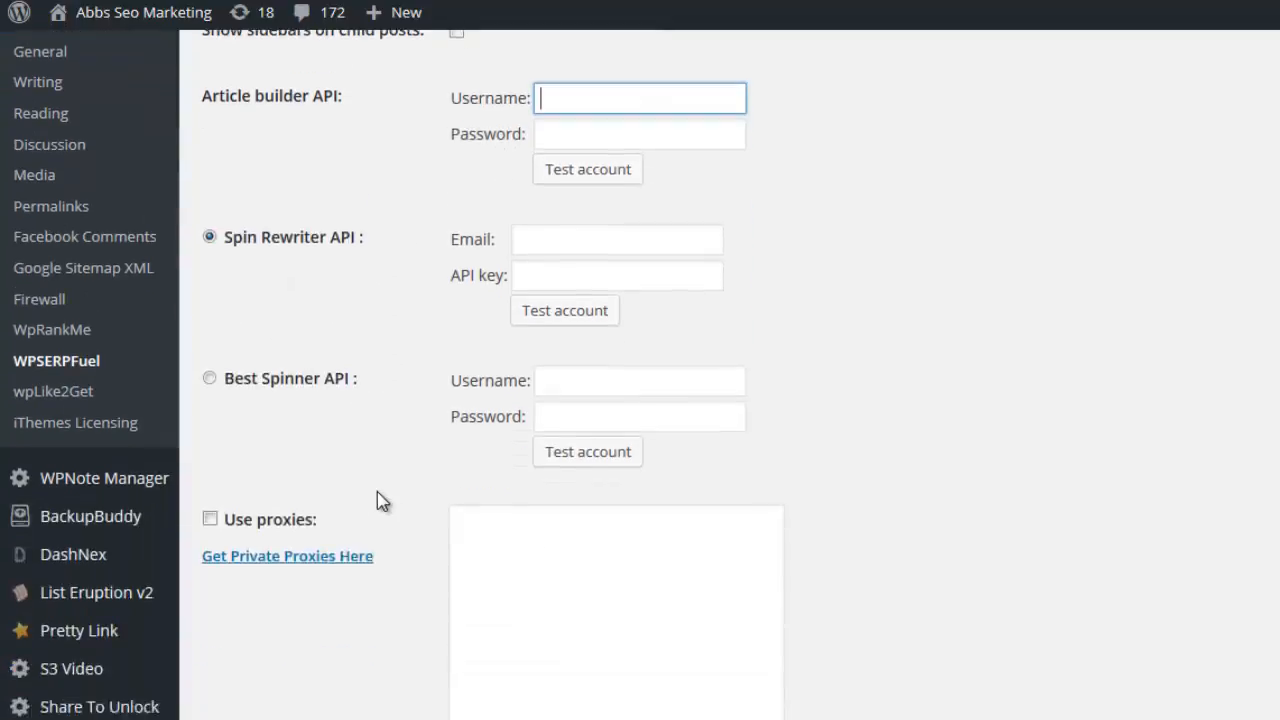
scroll("down", 3)
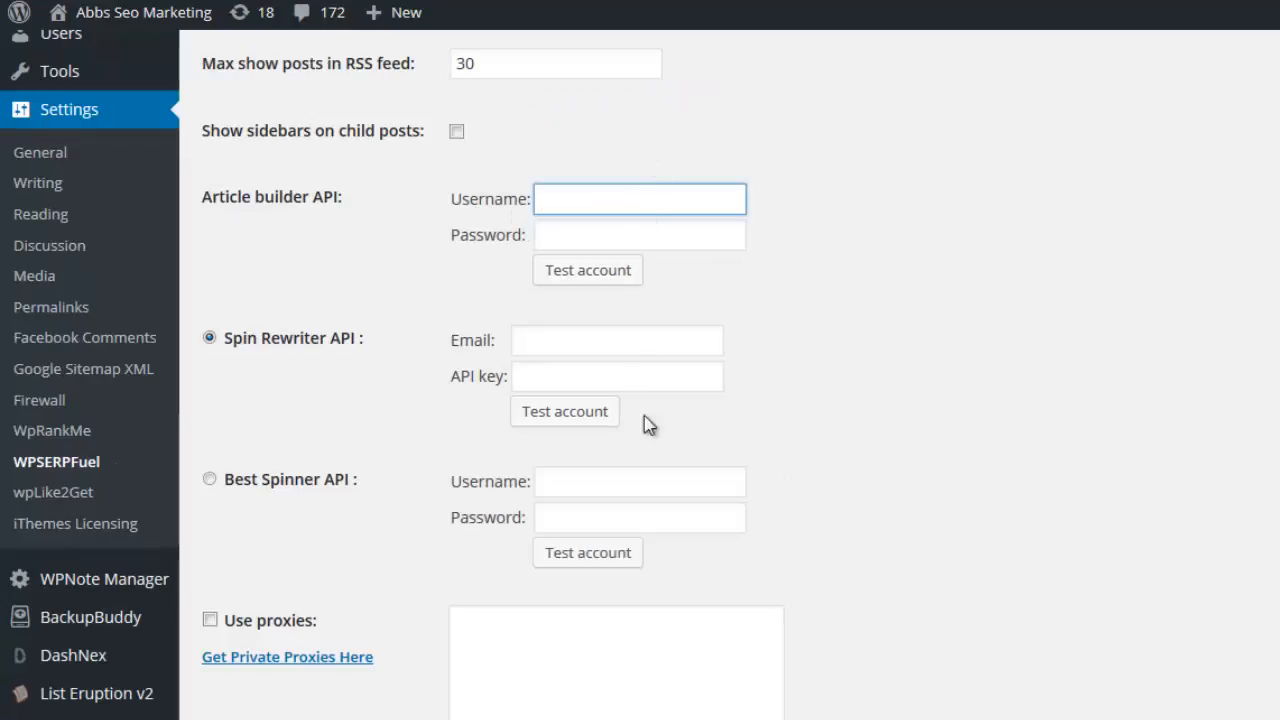
mouse_move(644, 476)
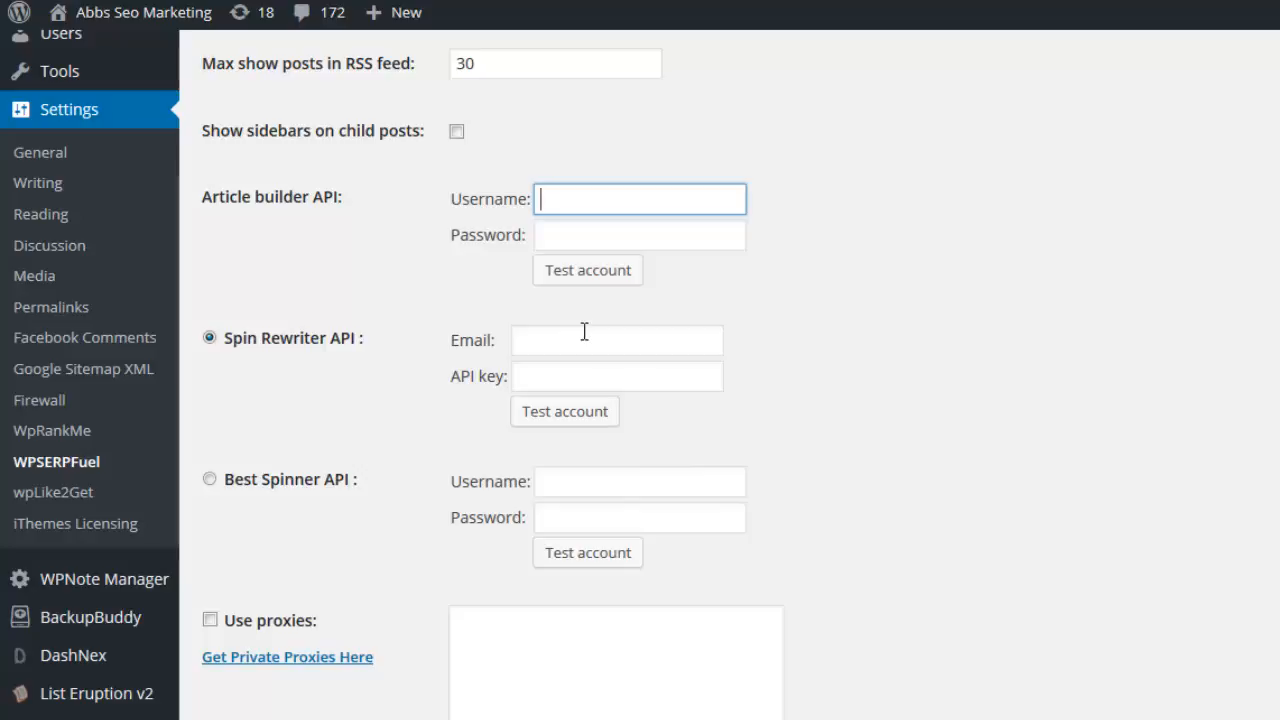
mouse_move(580, 332)
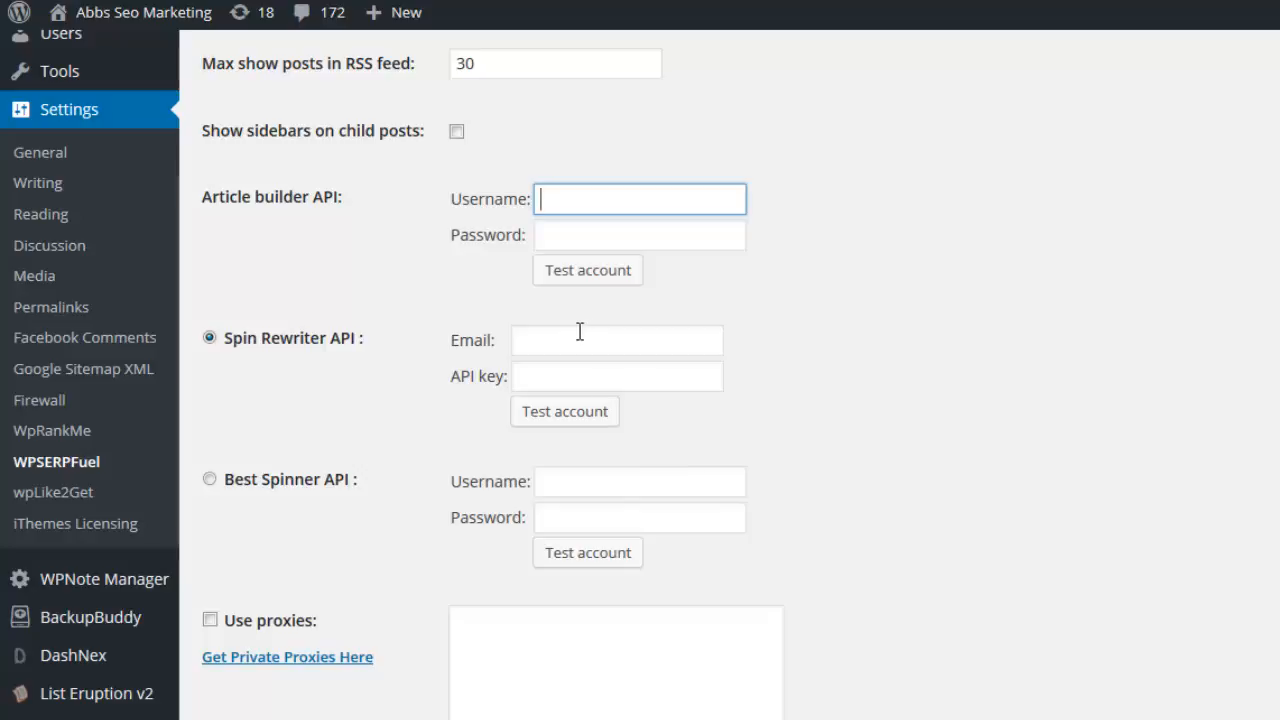
left_click(640, 198)
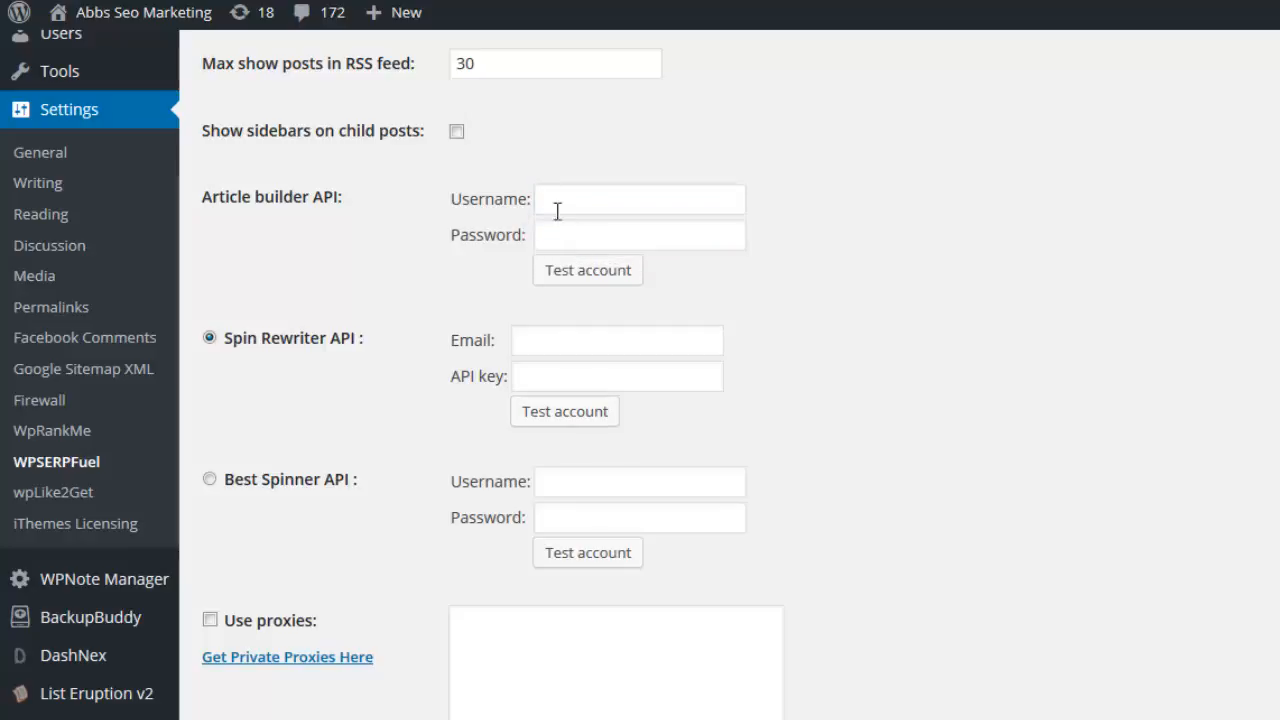
mouse_move(496, 292)
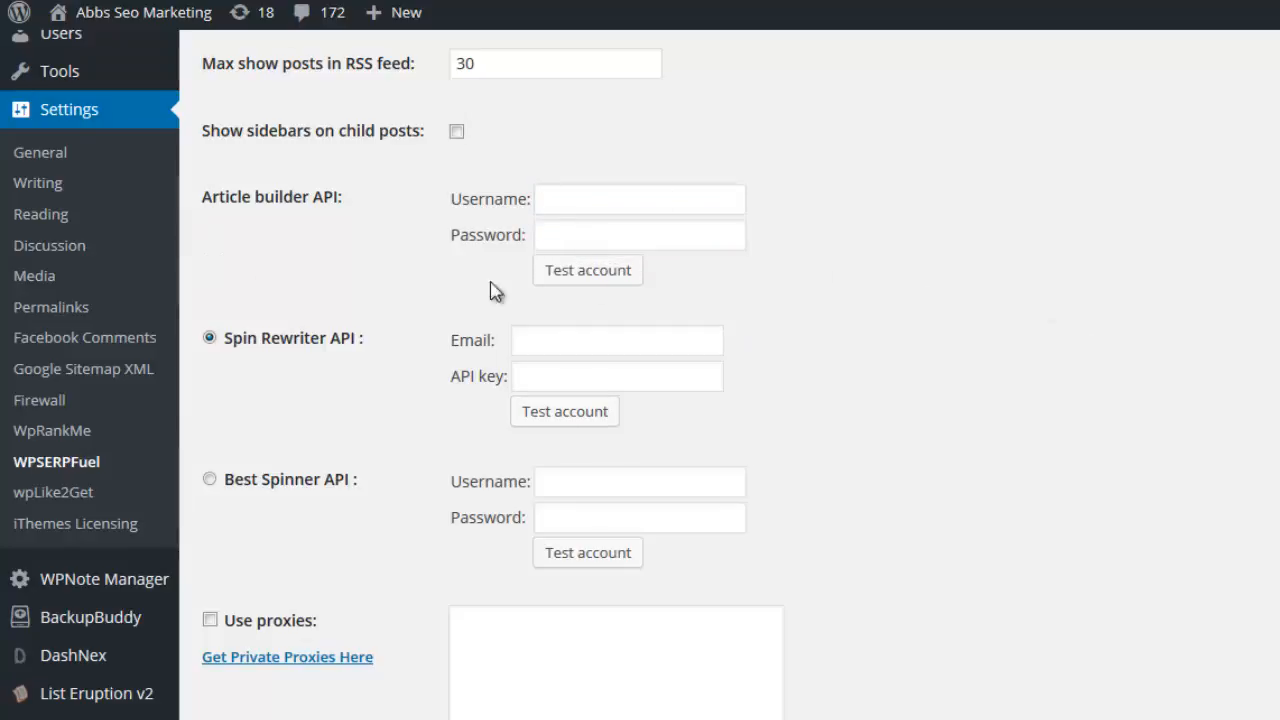
scroll("down", 3)
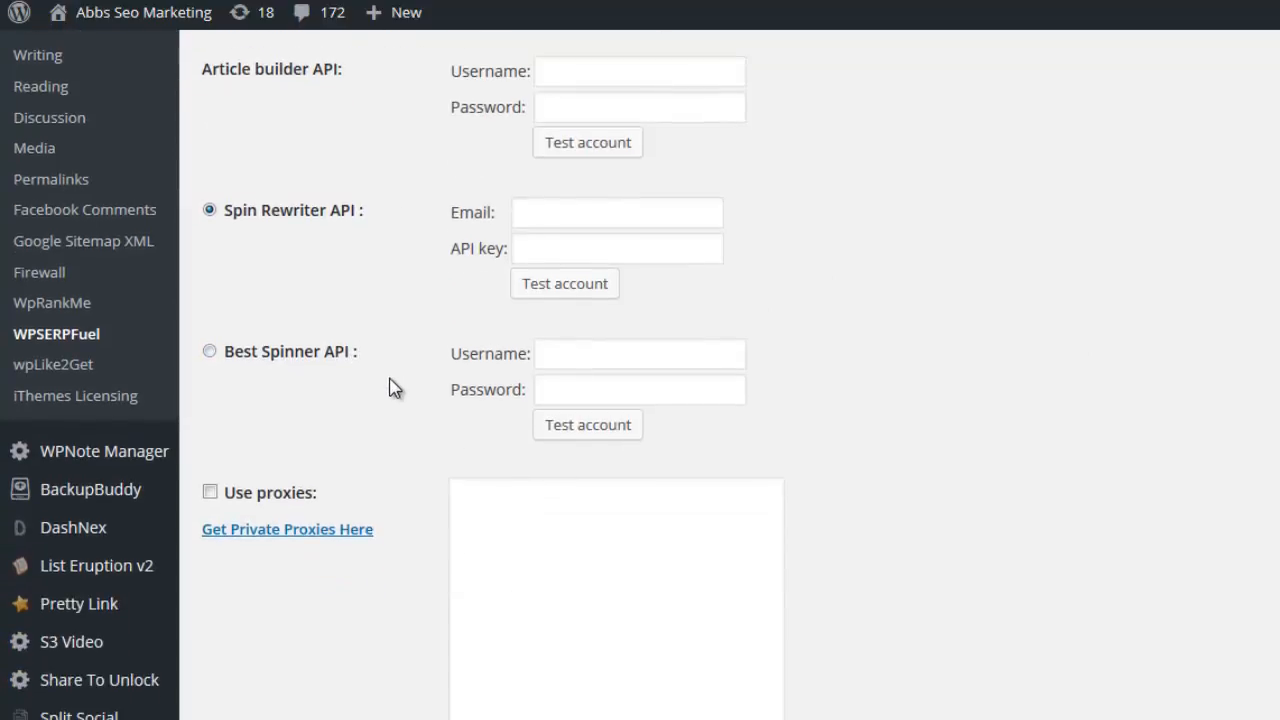
scroll("down", 3)
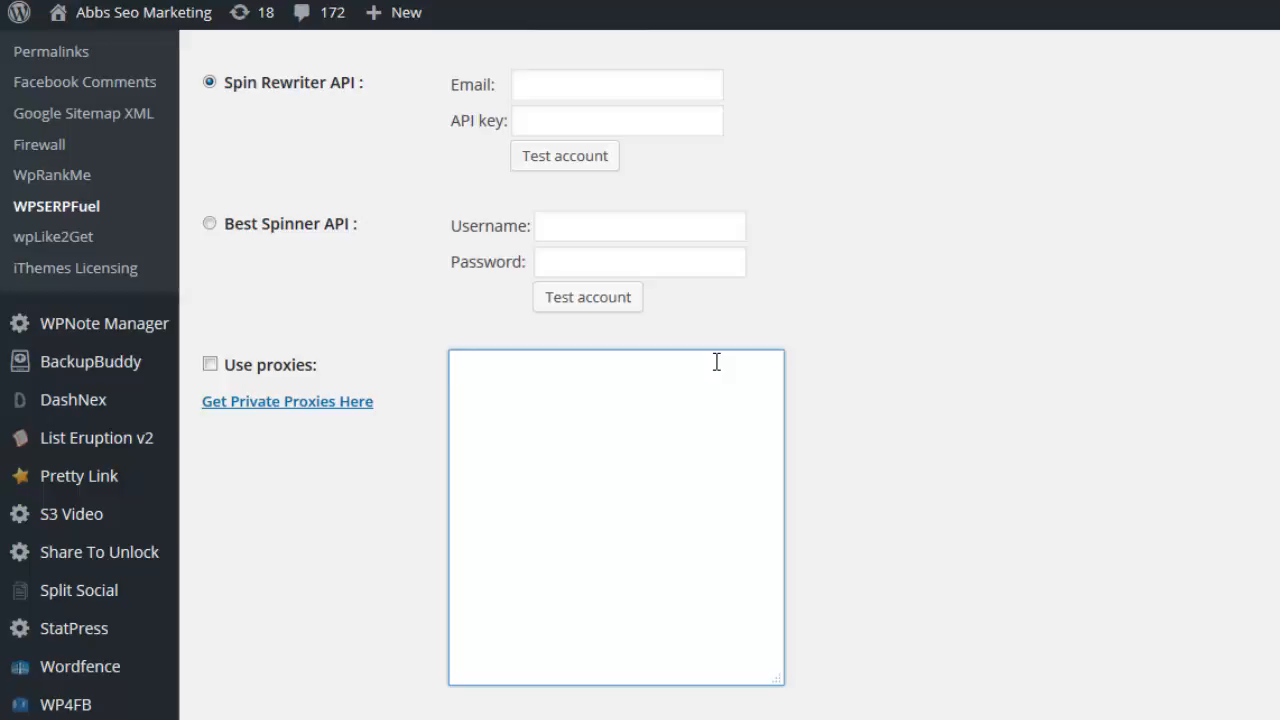
mouse_move(632, 292)
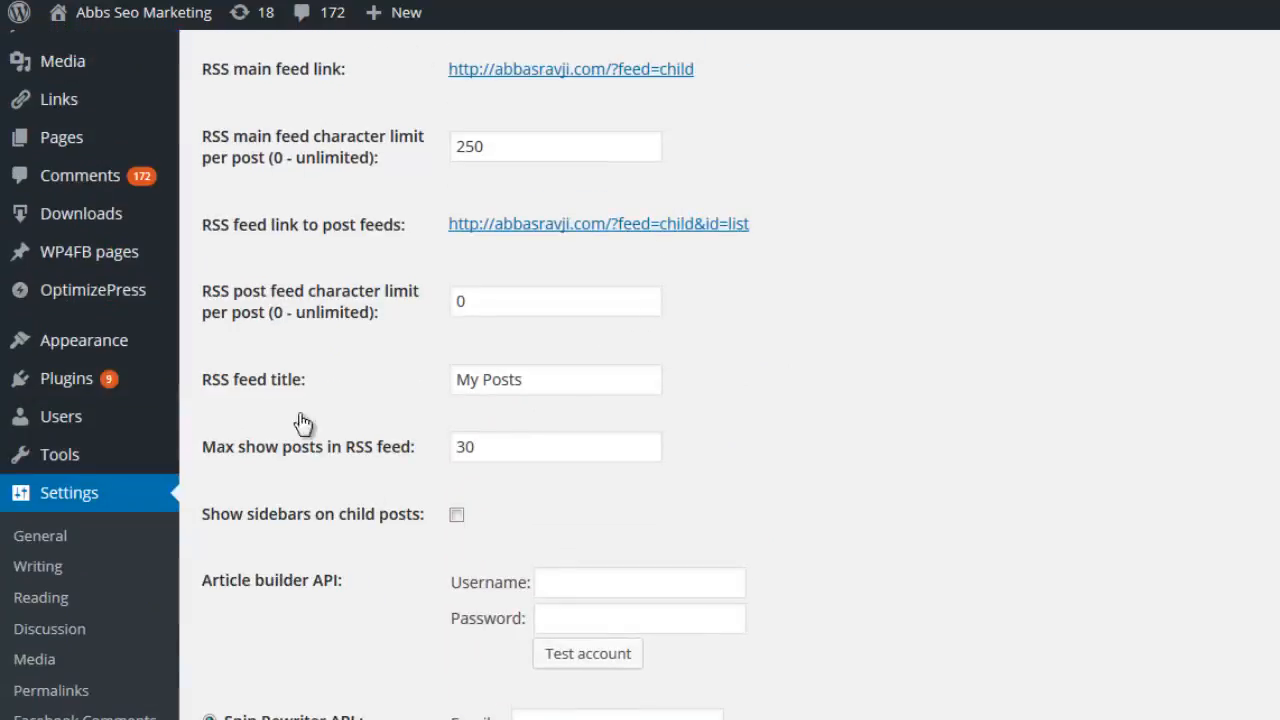
scroll("down", 3)
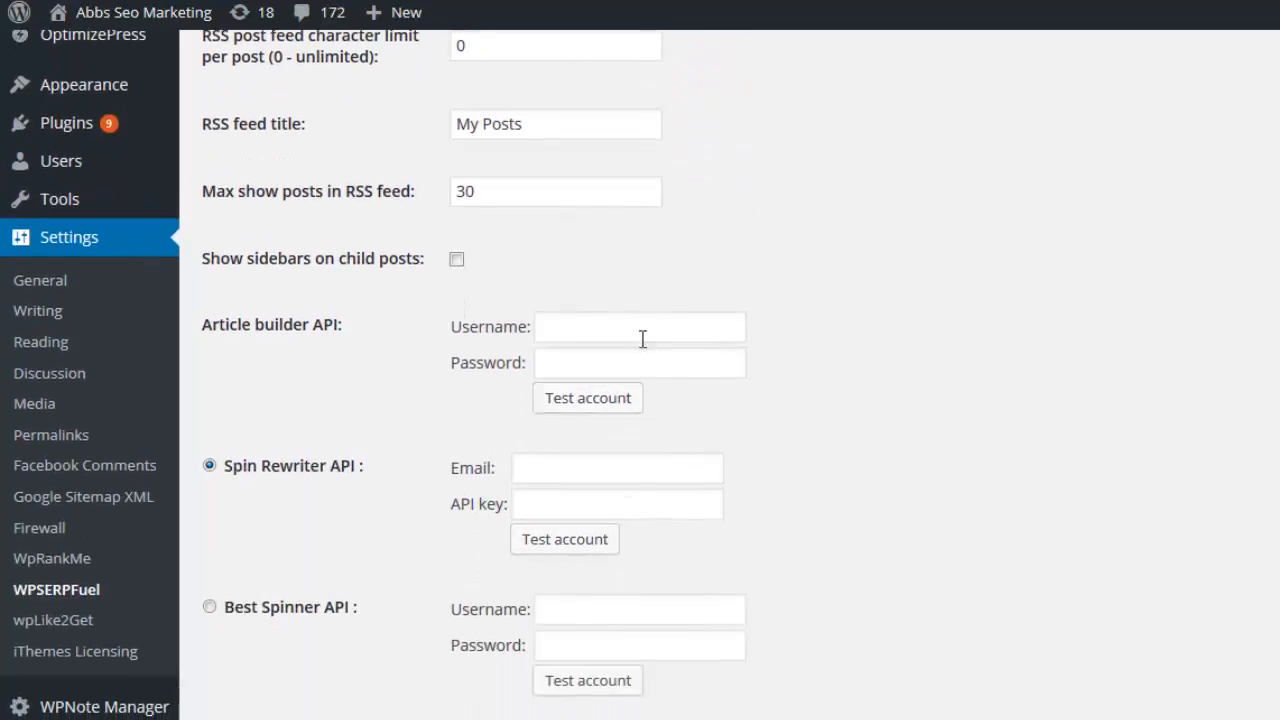
left_click(640, 362)
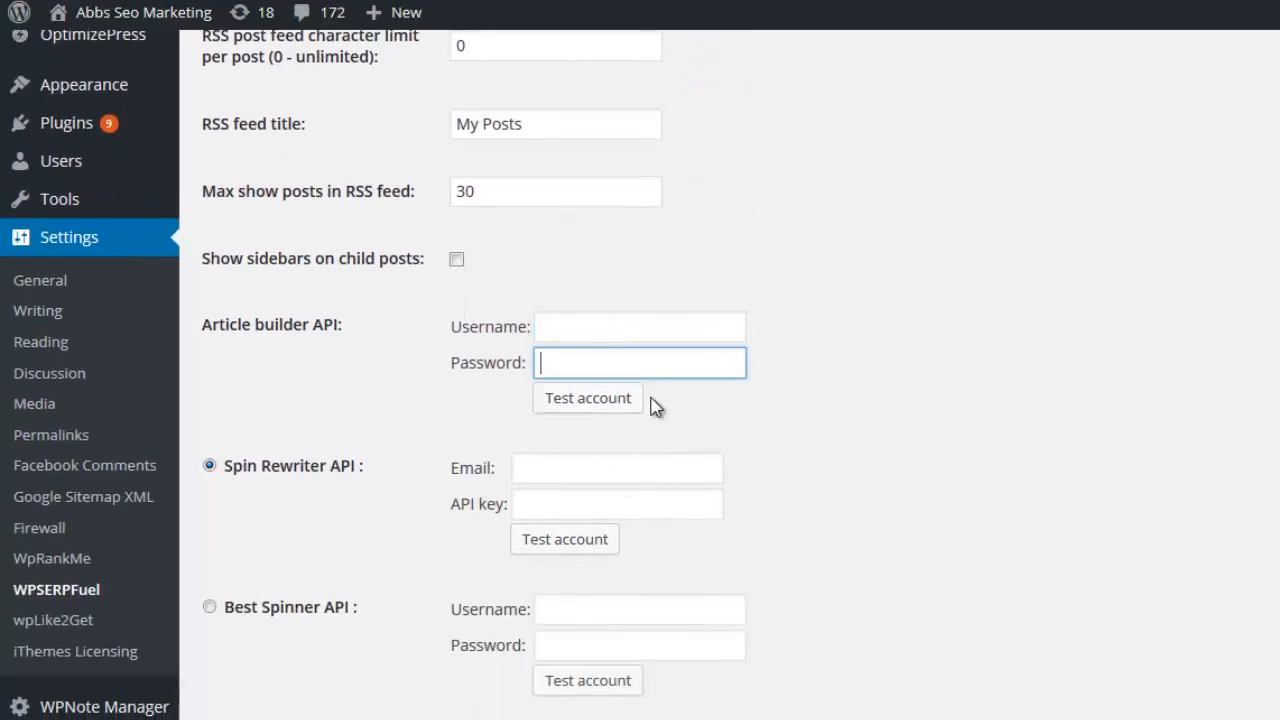
mouse_move(708, 398)
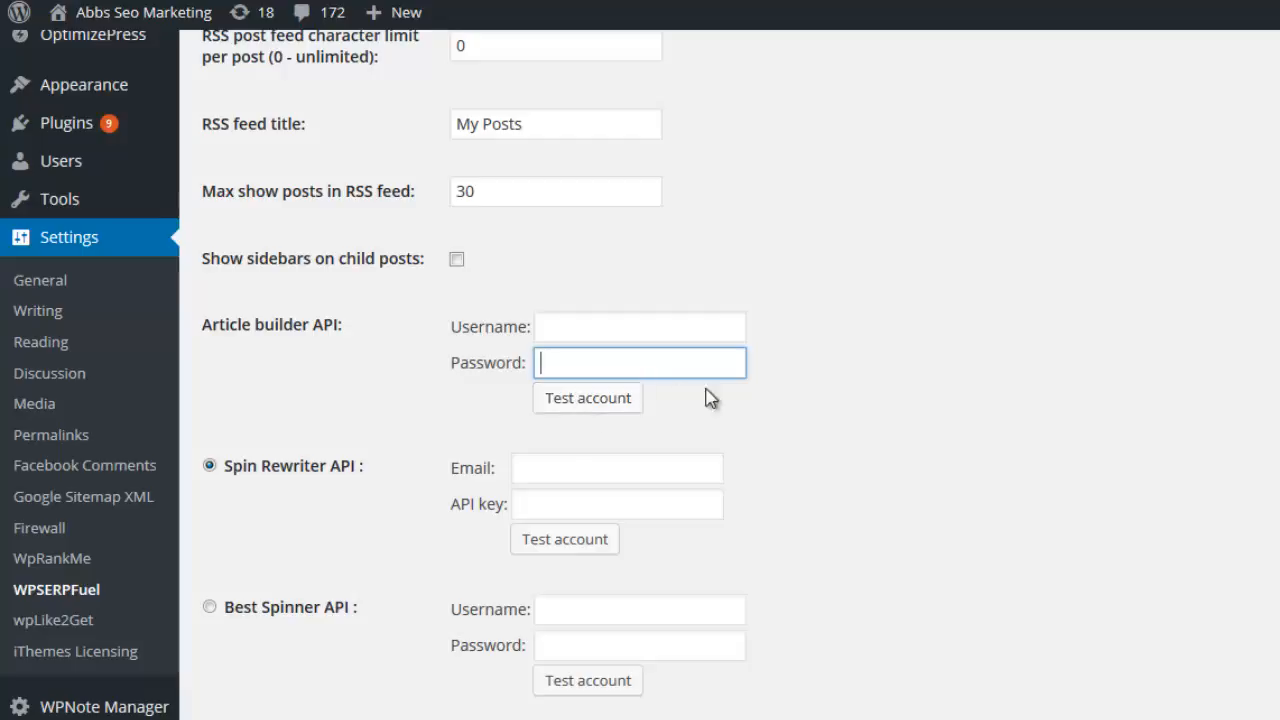
mouse_move(1076, 596)
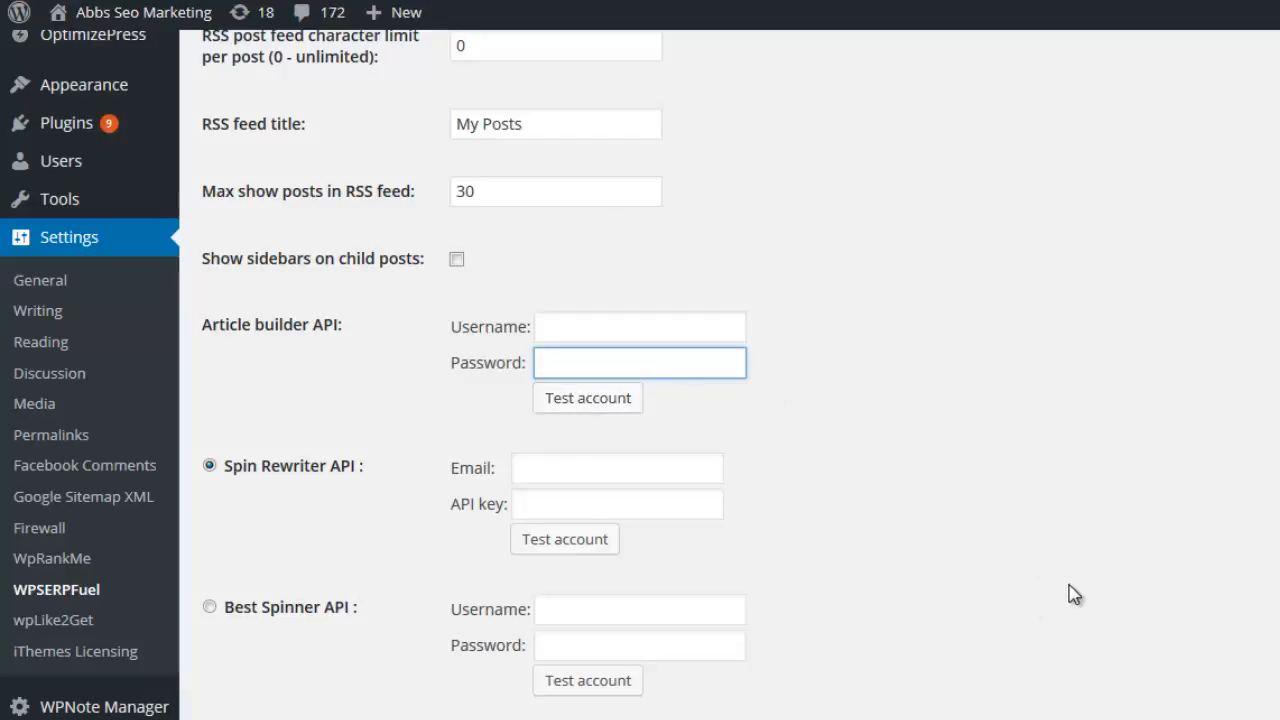
scroll("down", 3)
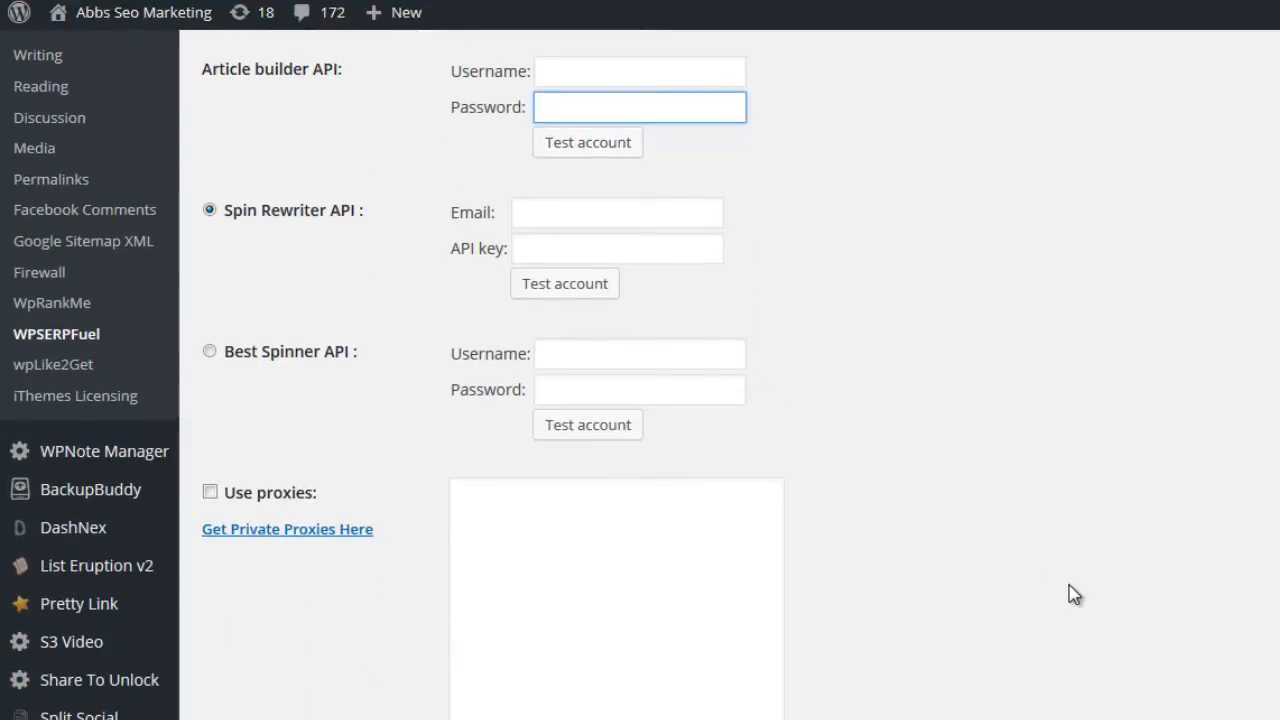